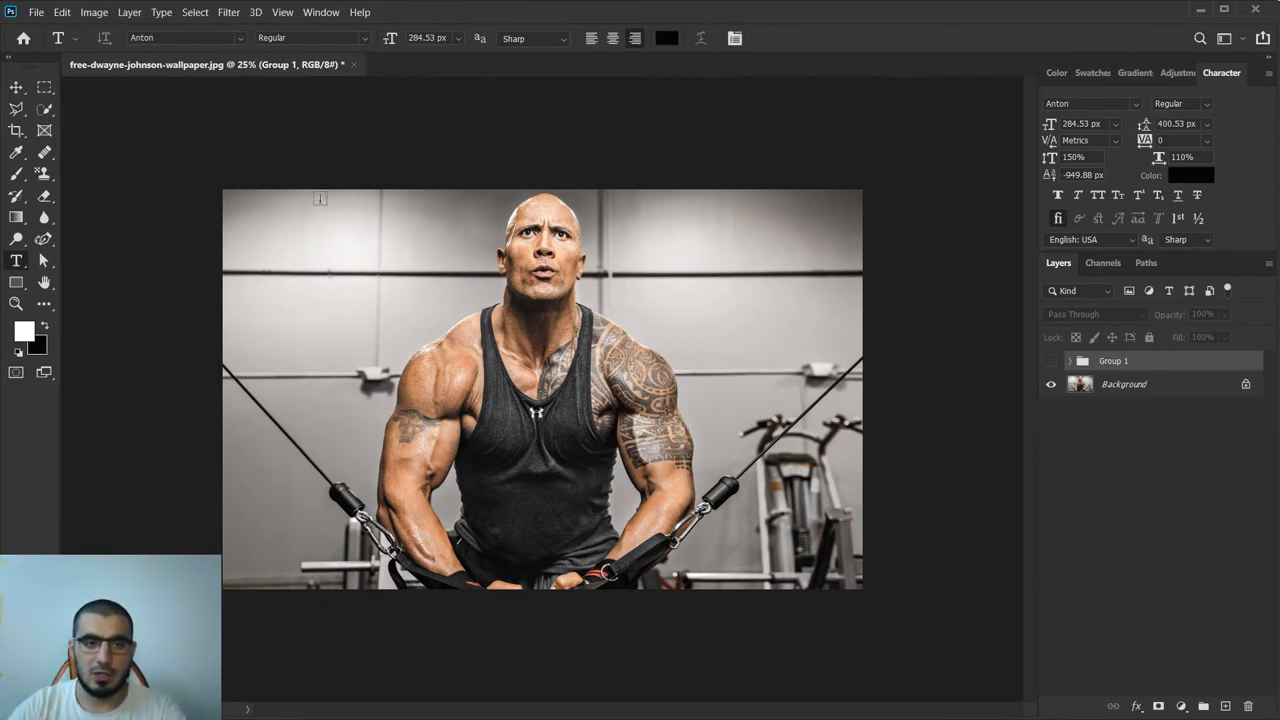
- Fill a rectangular selection over the photo's left third with white on a new layer
{"action": "left_click", "coordinate": [44, 86]}
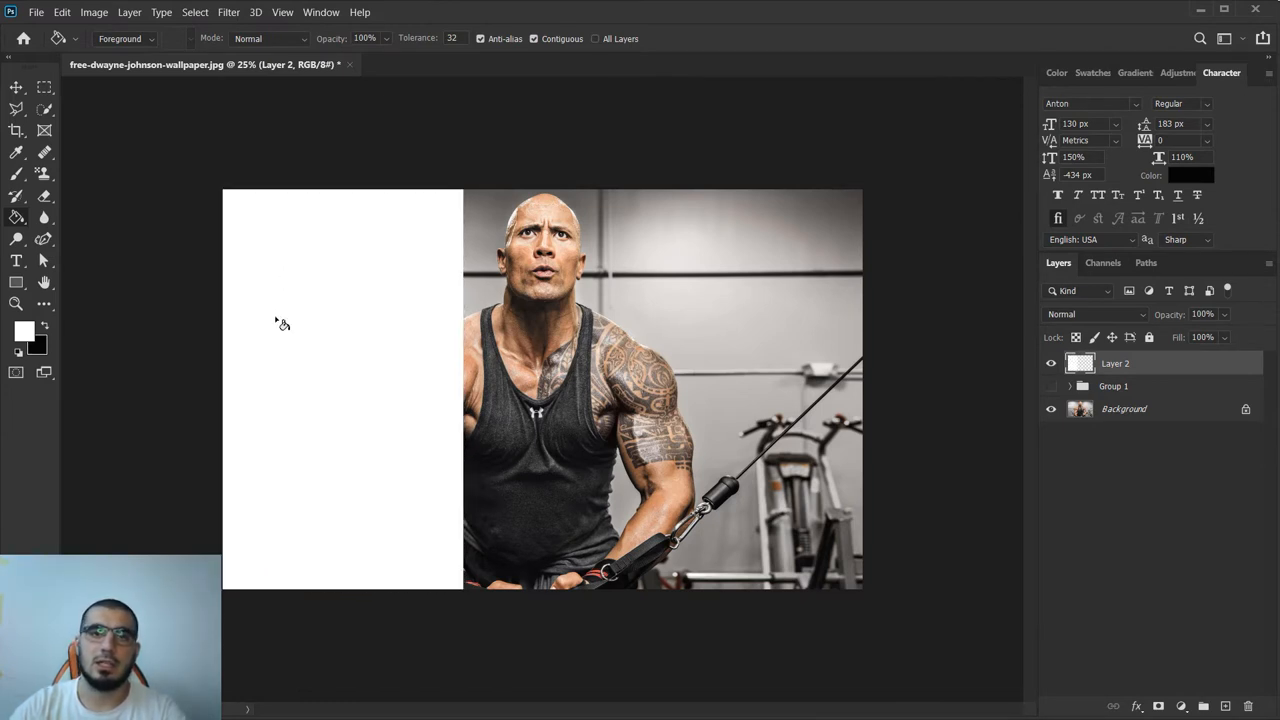
{"action": "mouse_move", "coordinate": [656, 314]}
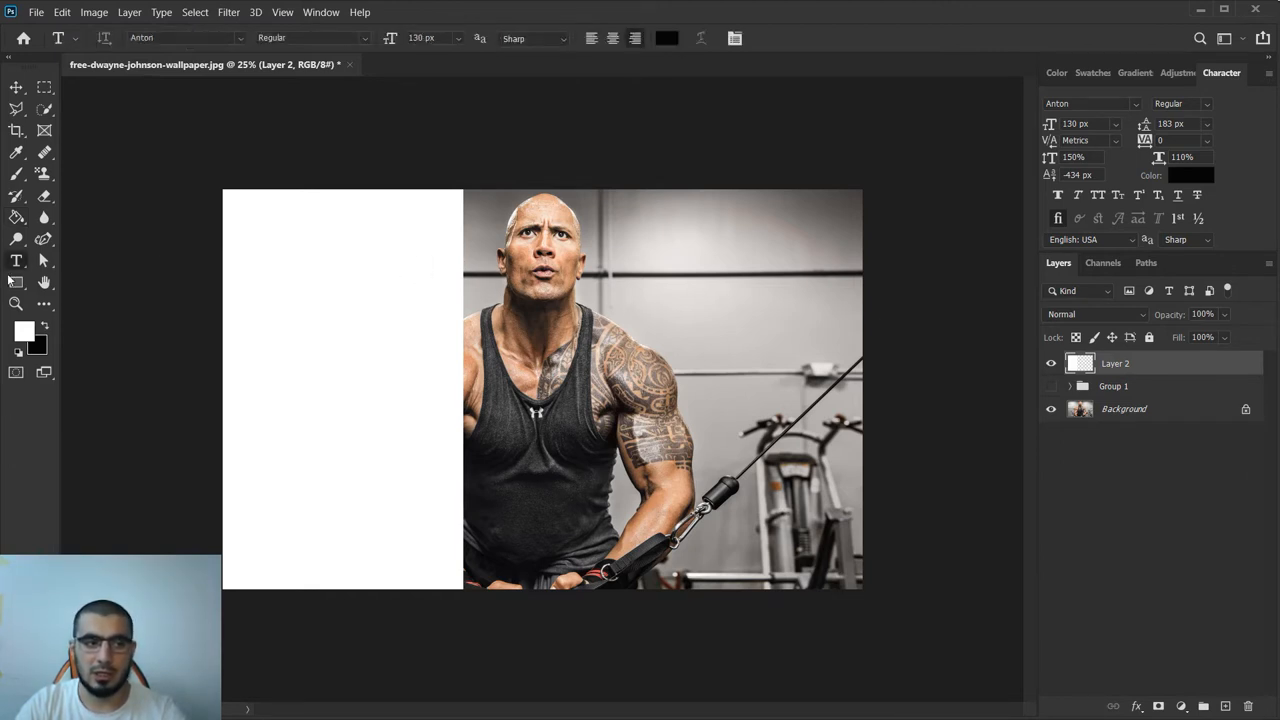
- Enter the quote in bold black type and free-transform it to fill the white panel
{"action": "left_click", "coordinate": [16, 260]}
{"action": "type", "text": "WAKE UP DETERMINED GO TO BED SATISFIED"}
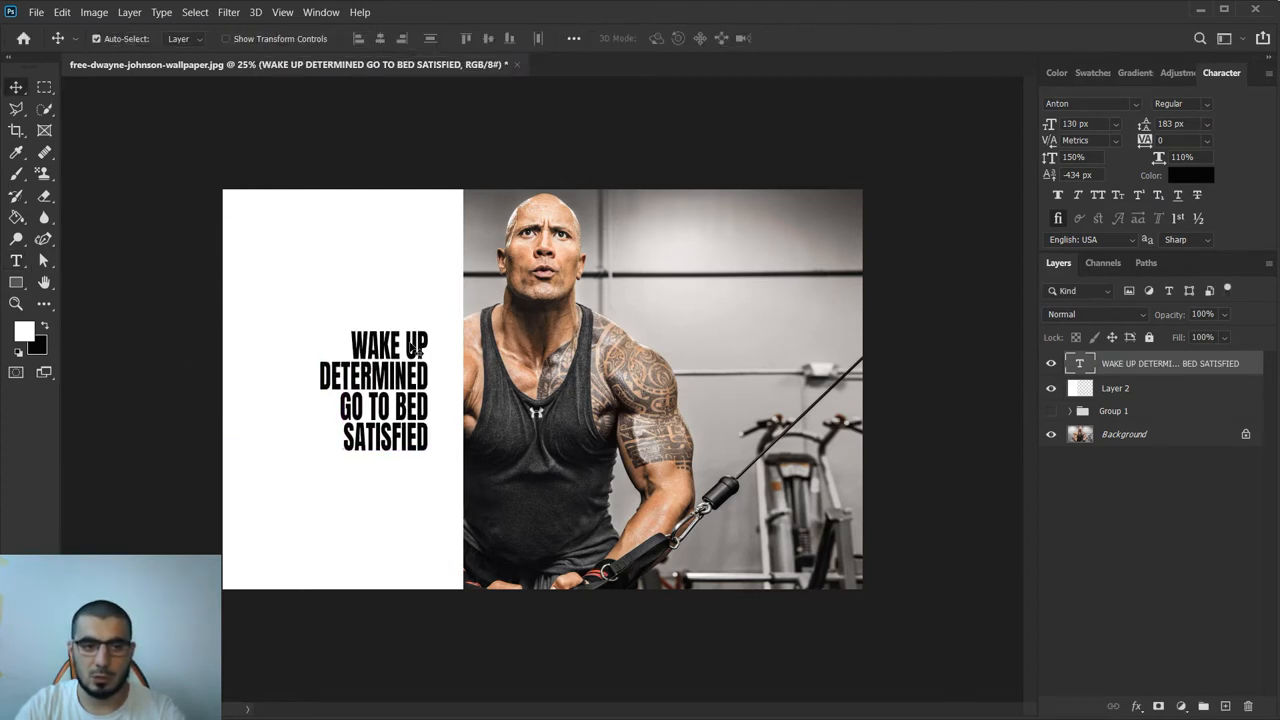
{"action": "key", "text": "Ctrl+t"}
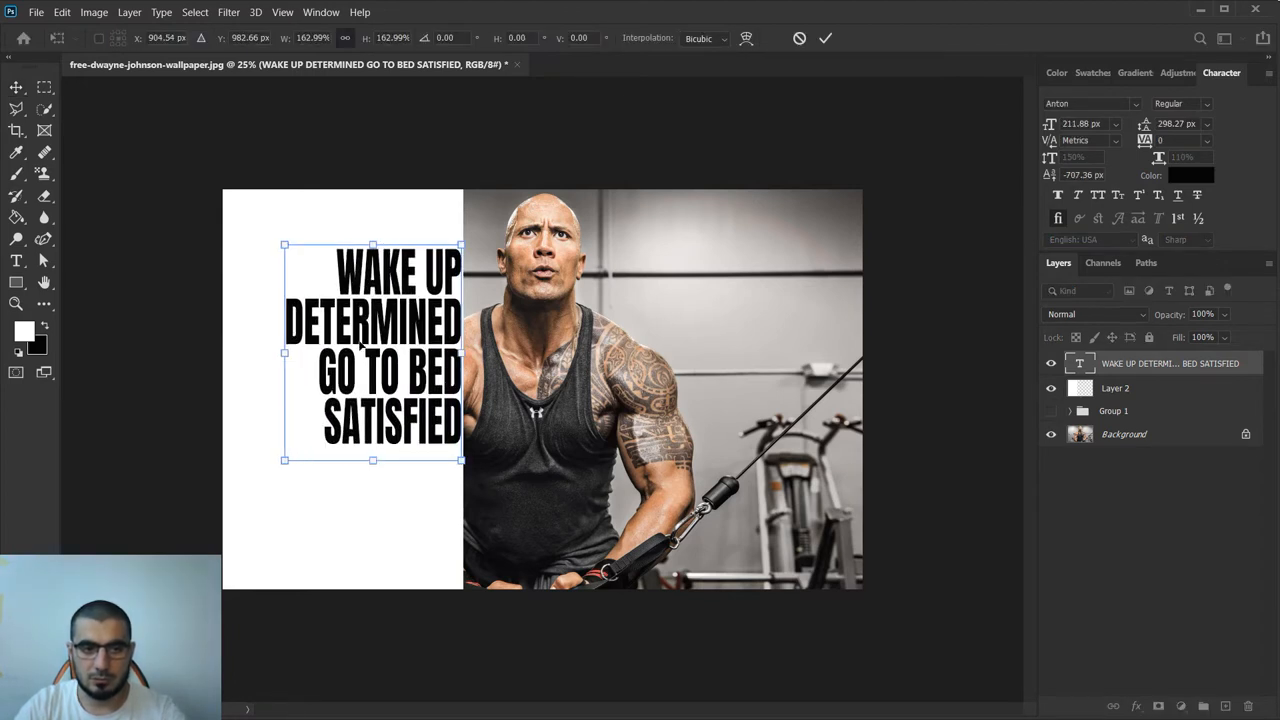
{"action": "left_click_drag", "start_coordinate": [372, 460], "coordinate": [372, 488]}
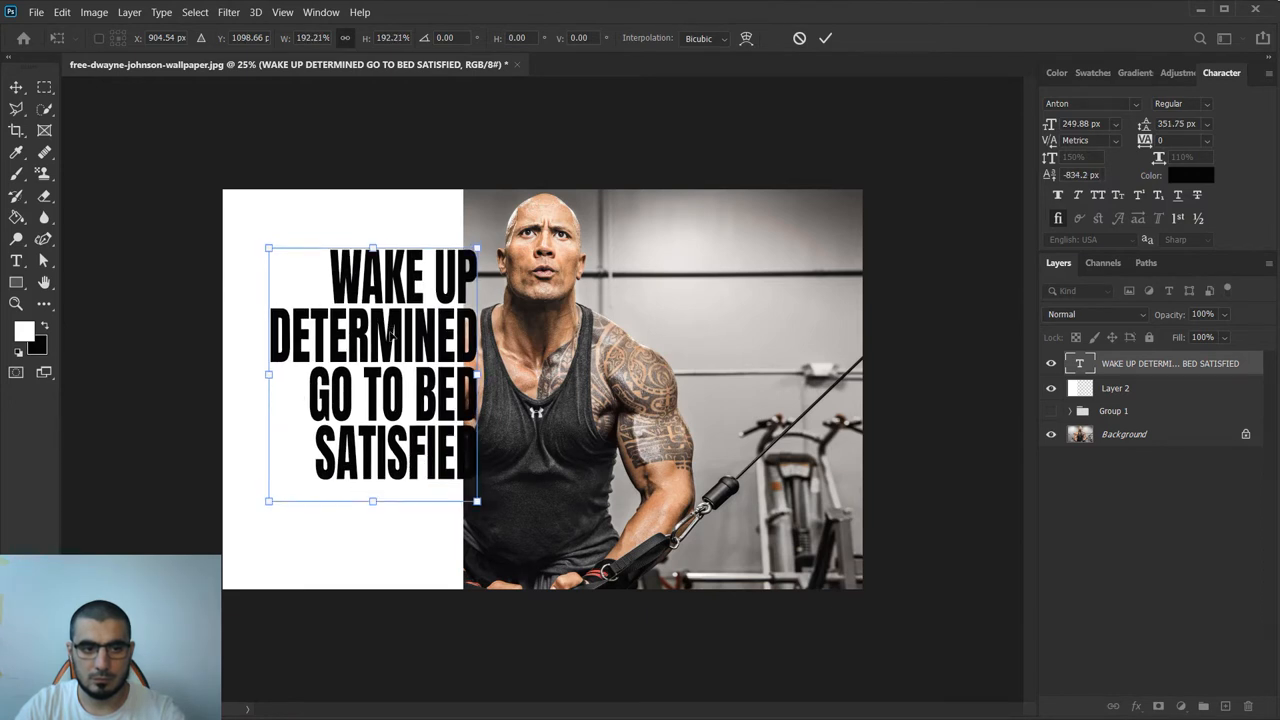
{"action": "left_click_drag", "start_coordinate": [390, 376], "coordinate": [376, 378]}
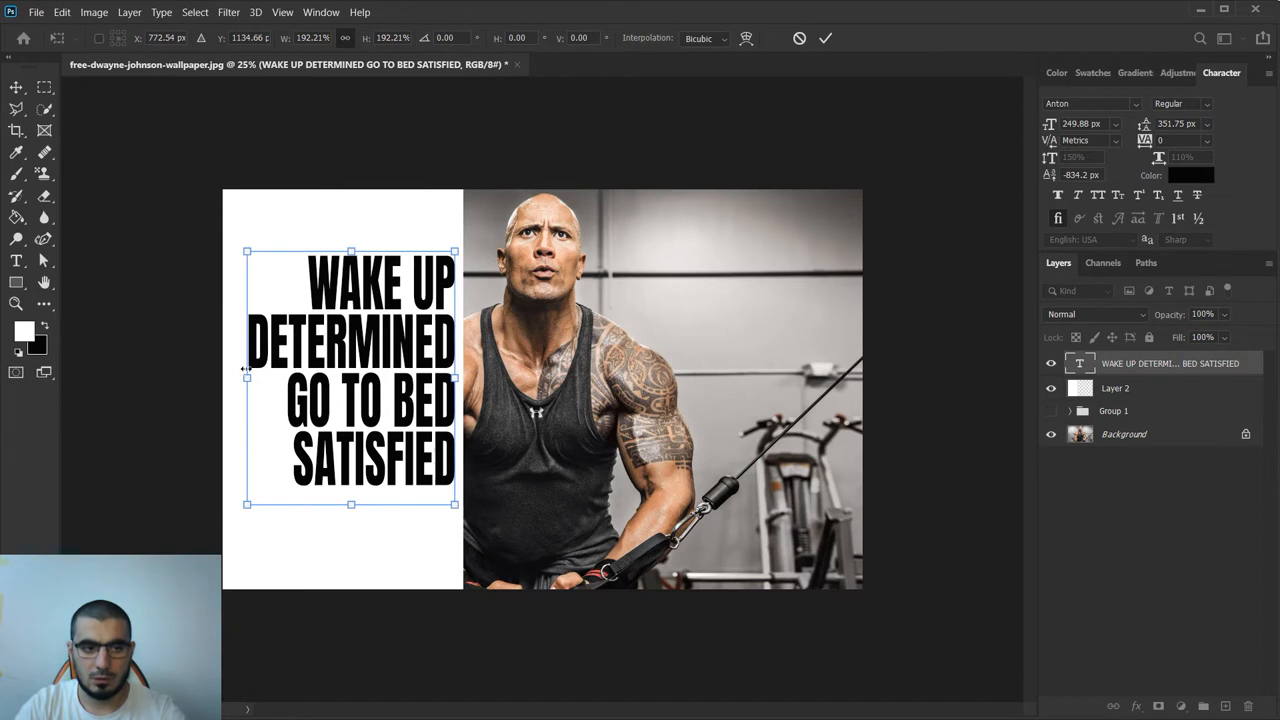
{"action": "left_click_drag", "start_coordinate": [248, 376], "coordinate": [222, 376]}
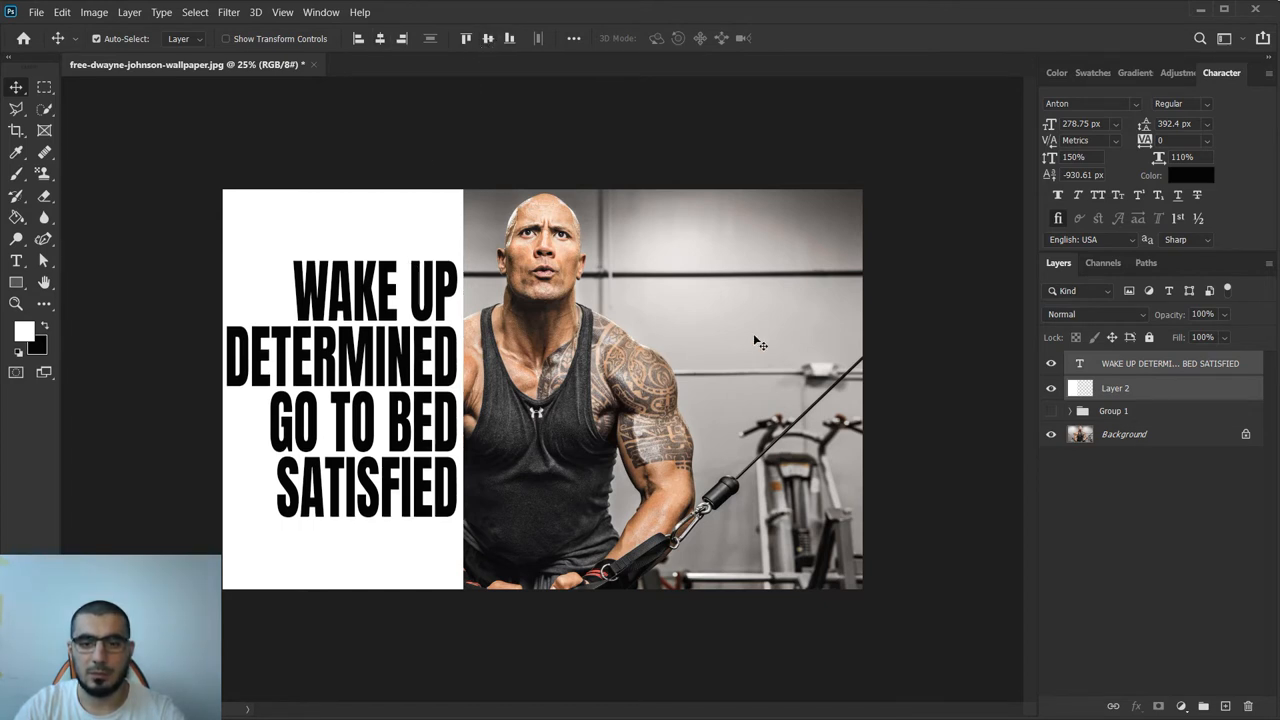
- Set the quote's Fill Opacity to 0 with Shallow knockout in Blending Options
{"action": "left_click", "coordinate": [1170, 364]}
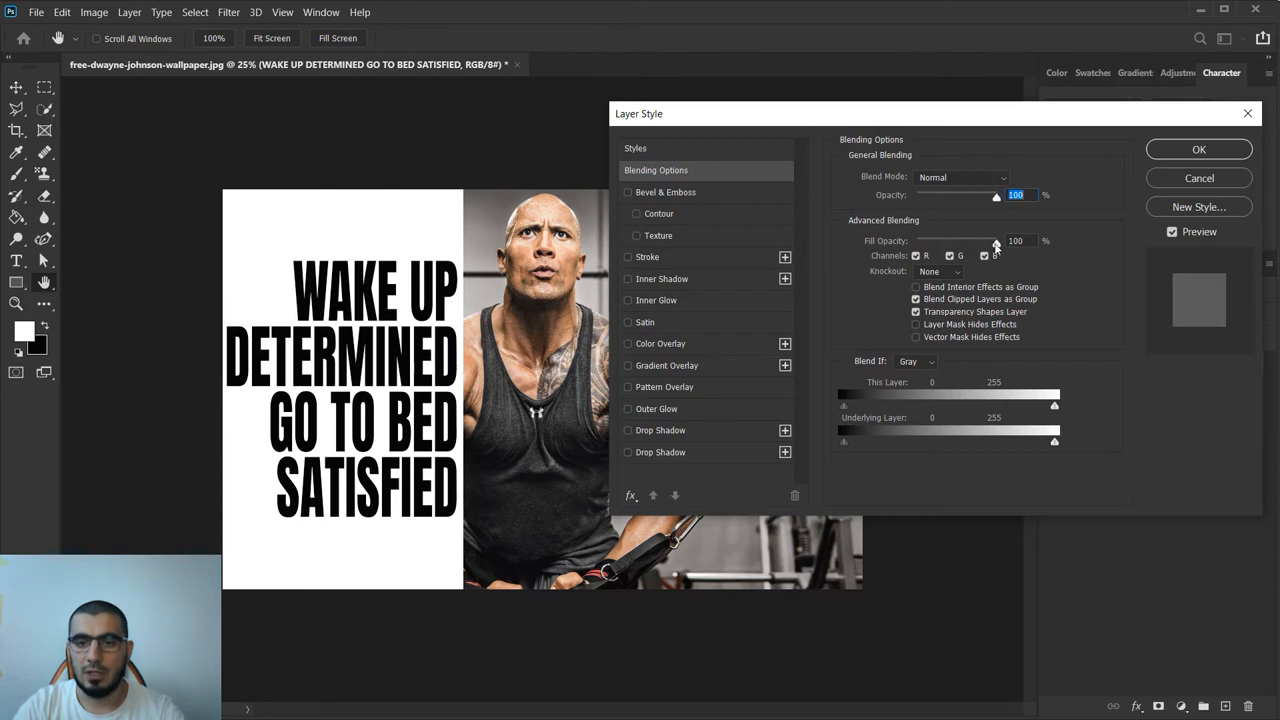
{"action": "left_click_drag", "start_coordinate": [996, 240], "coordinate": [916, 240]}
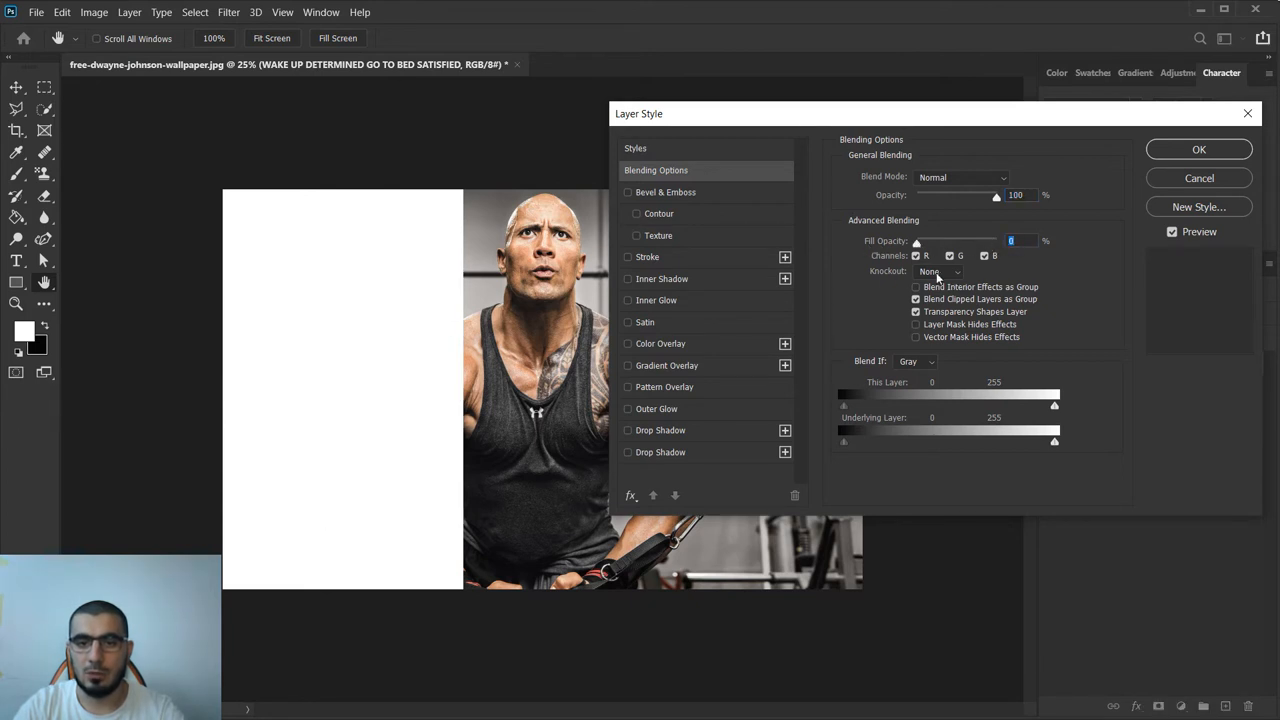
{"action": "left_click", "coordinate": [938, 272]}
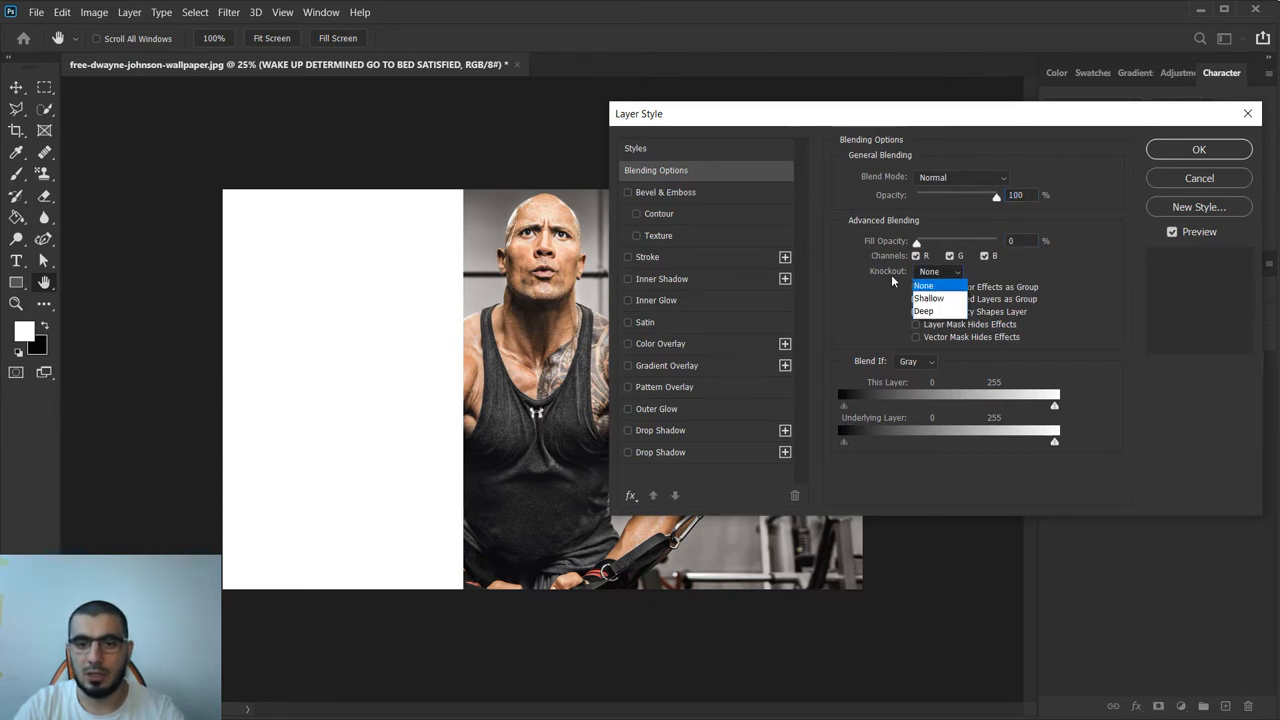
{"action": "left_click", "coordinate": [928, 298]}
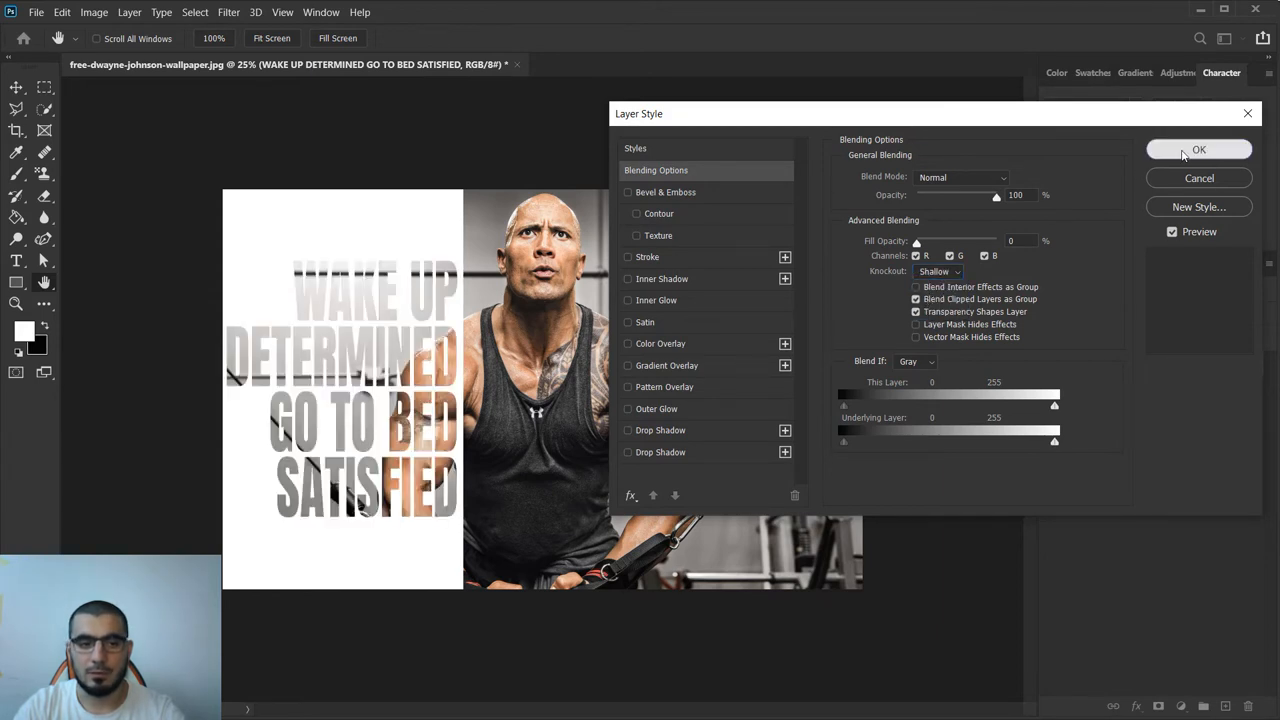
{"action": "mouse_move", "coordinate": [632, 456]}
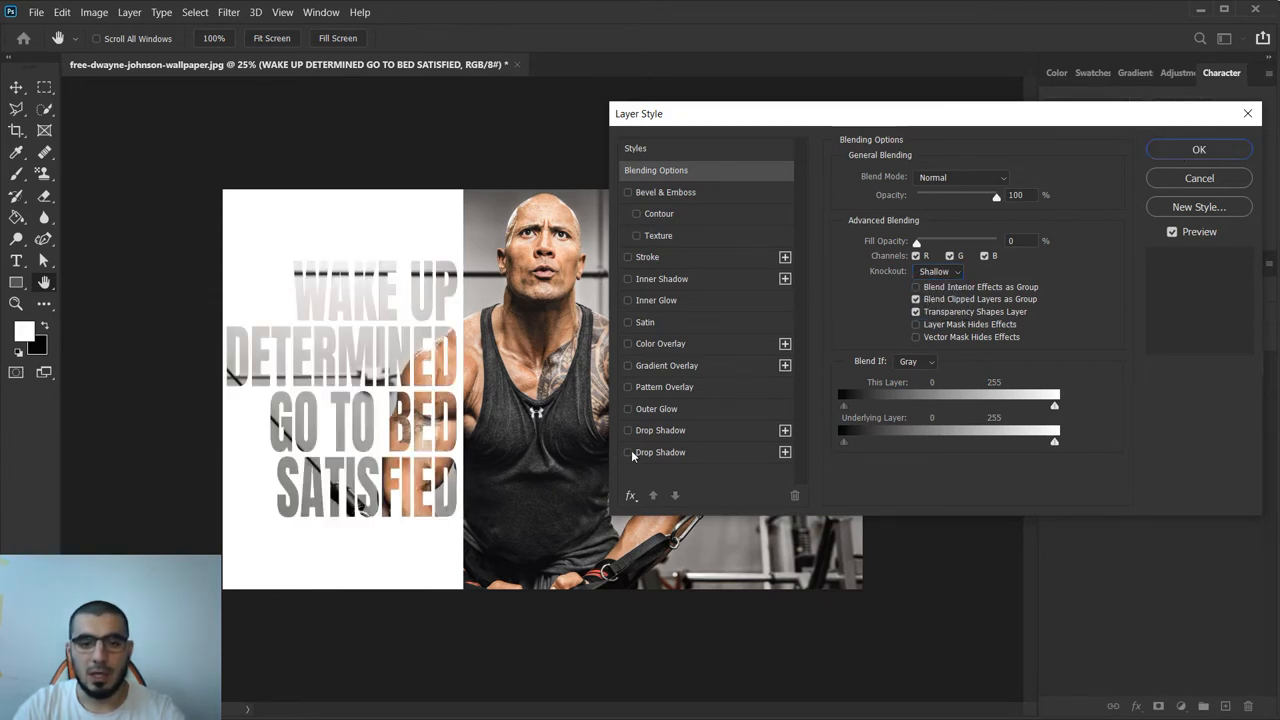
- Add a black Drop Shadow to the quote and apply the layer style
{"action": "left_click", "coordinate": [628, 452]}
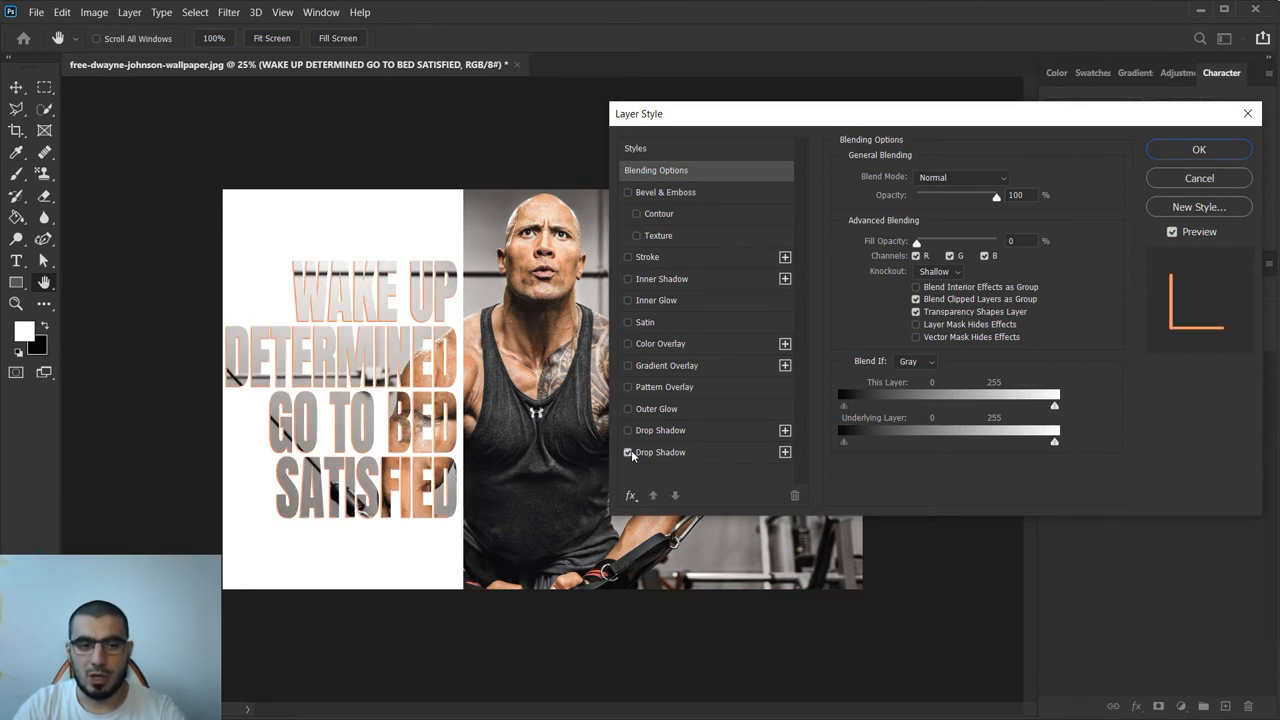
{"action": "left_click", "coordinate": [660, 452]}
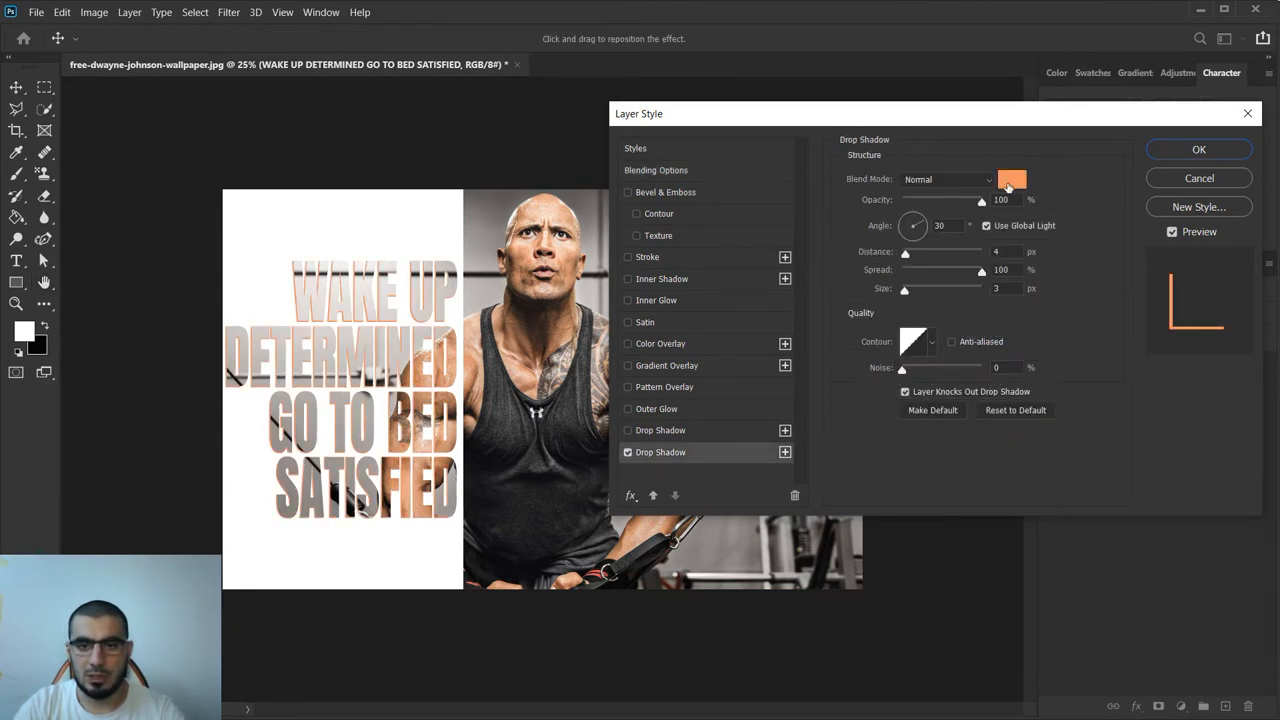
{"action": "left_click", "coordinate": [1012, 178]}
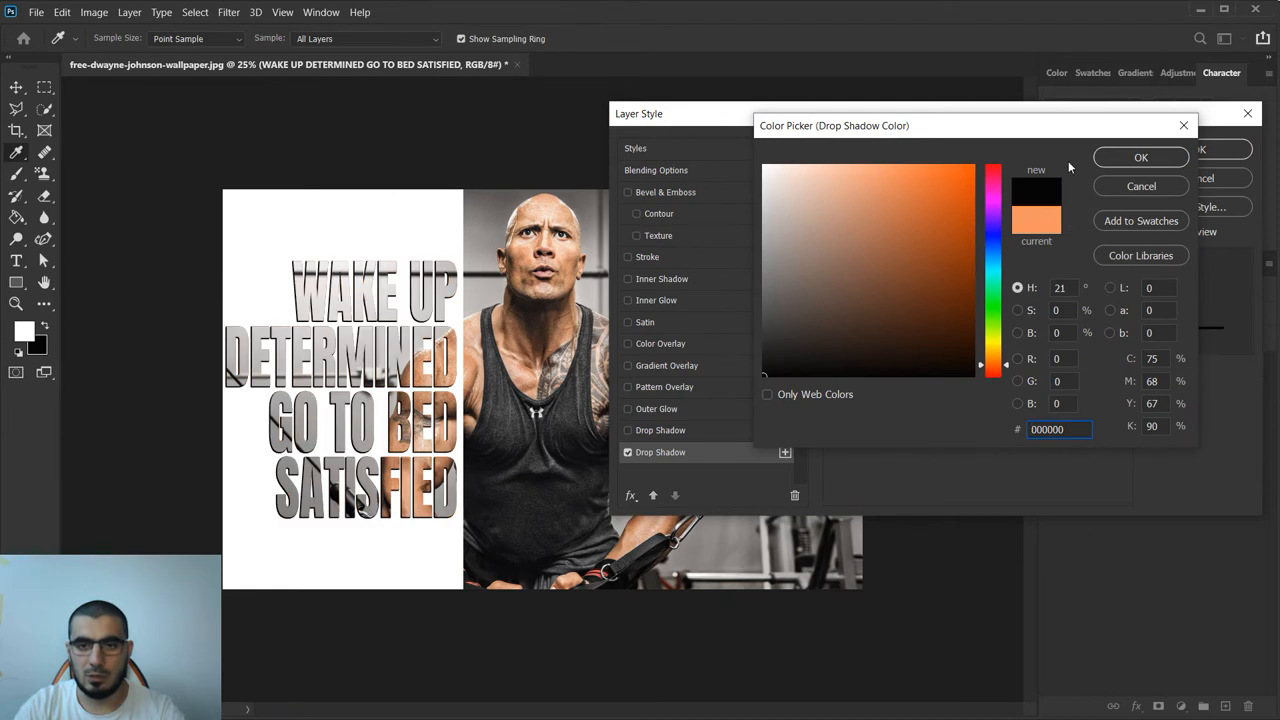
{"action": "left_click", "coordinate": [1140, 156]}
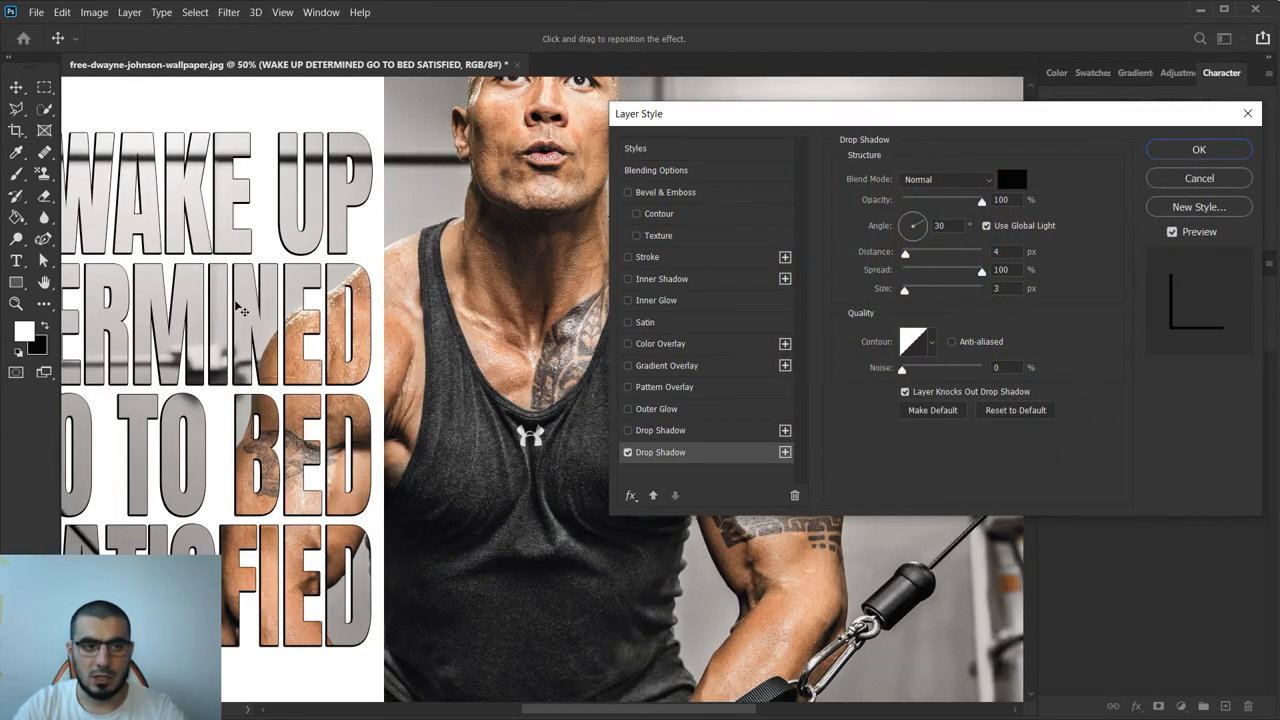
{"action": "left_click", "coordinate": [1200, 148]}
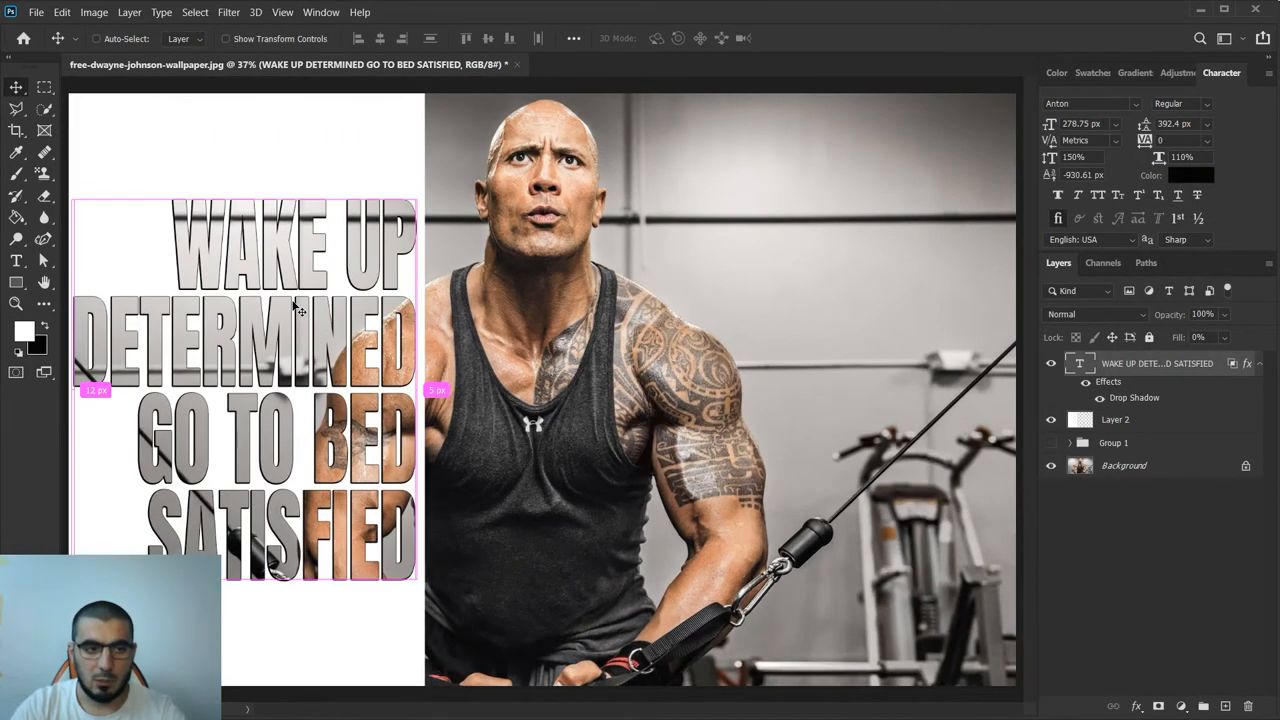
{"action": "mouse_move", "coordinate": [316, 268]}
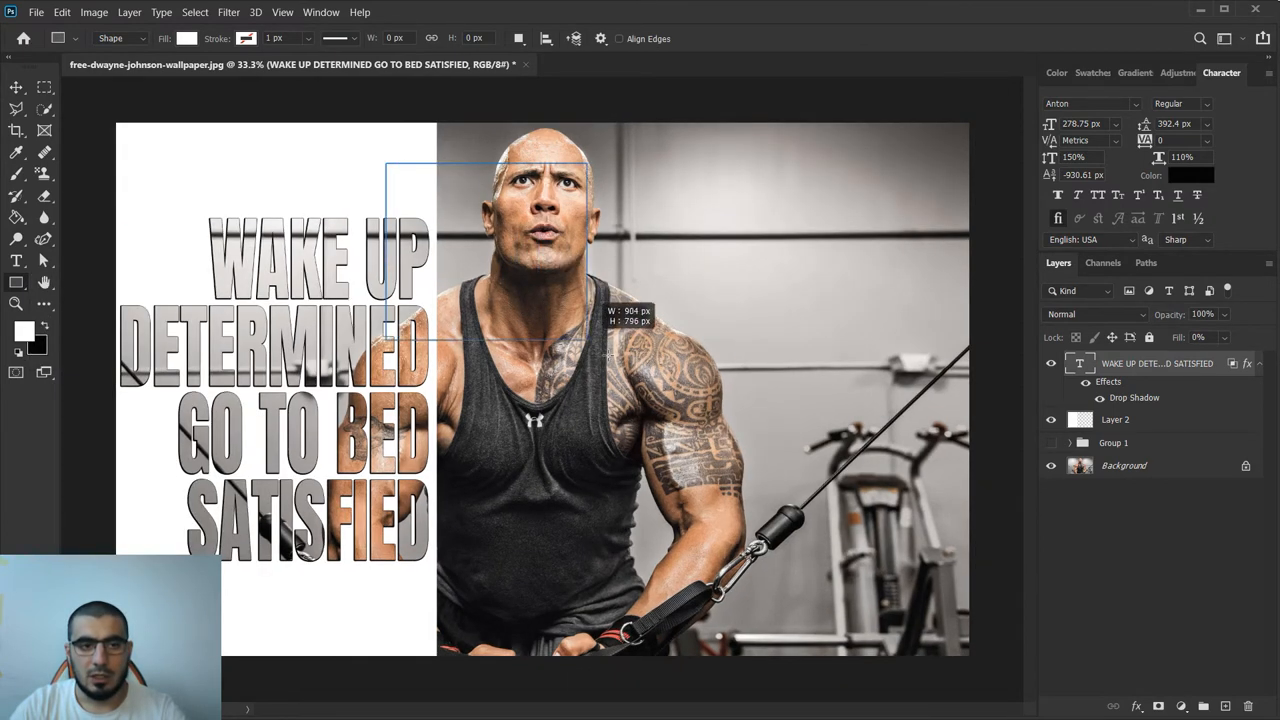
- Draw a large white rectangle over the photo to the right of the quote
{"action": "left_click_drag", "start_coordinate": [584, 344], "coordinate": [912, 616]}
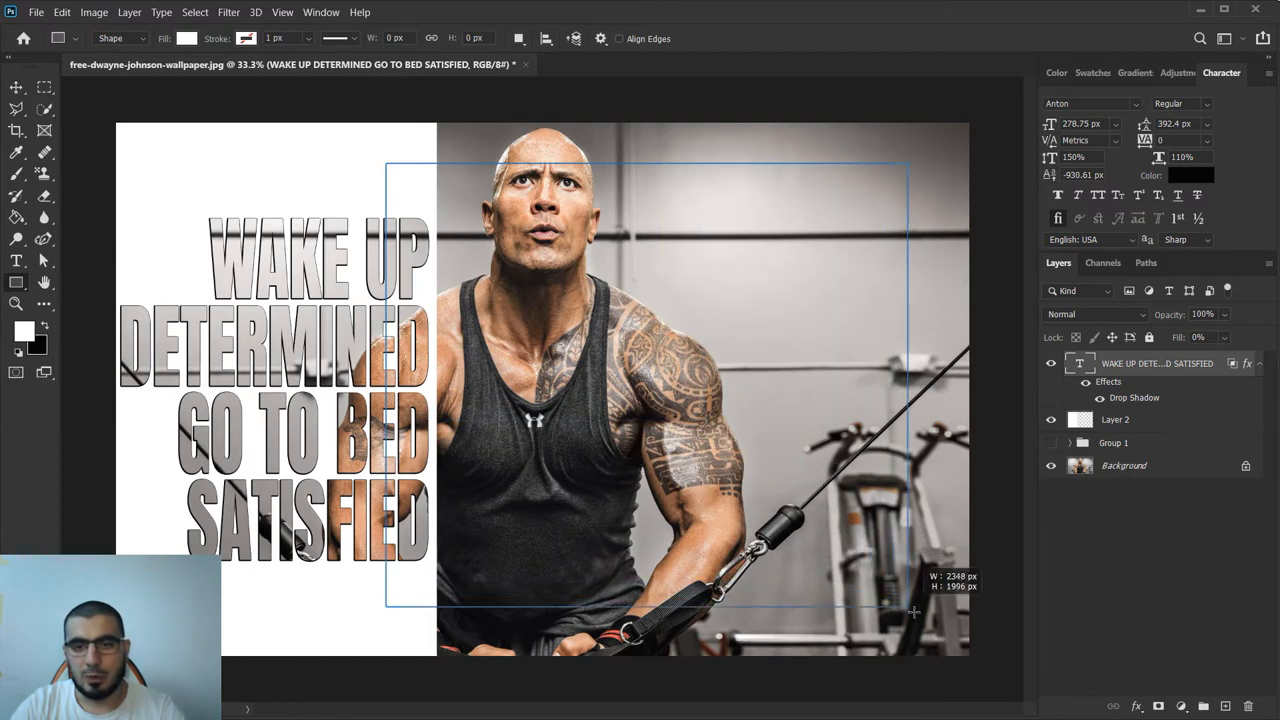
{"action": "left_click_drag", "start_coordinate": [910, 610], "coordinate": [918, 628]}
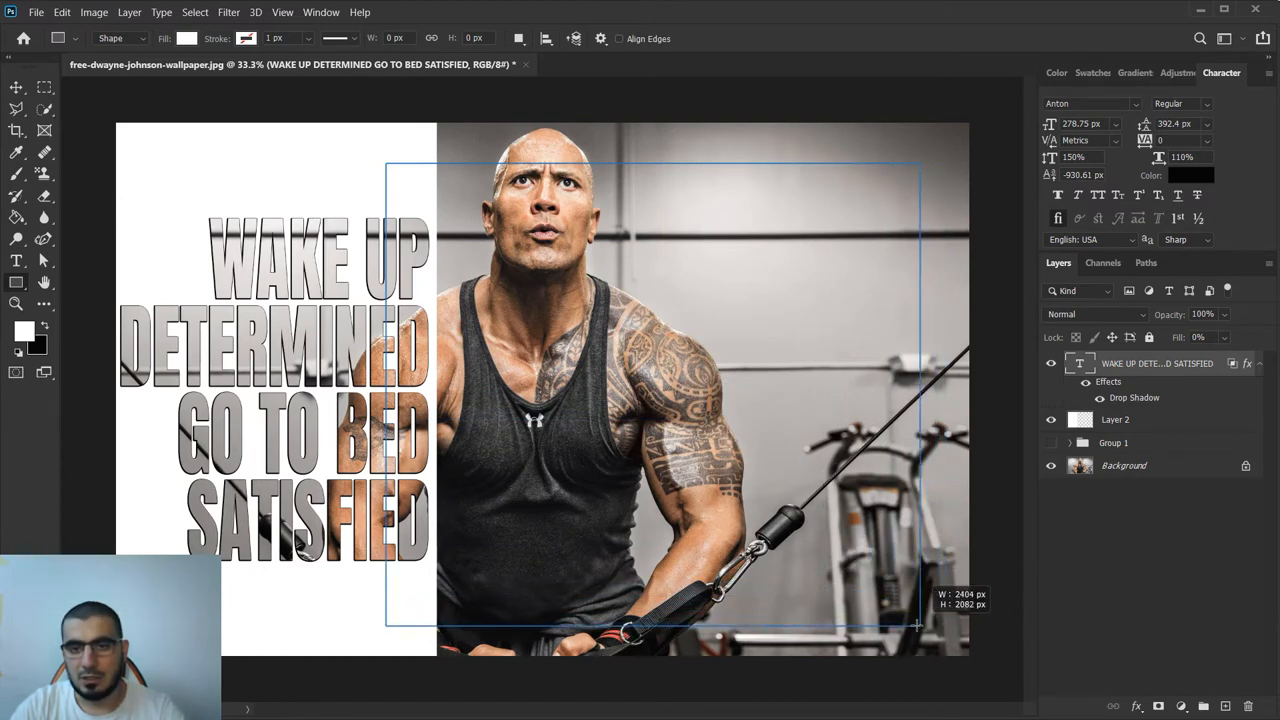
{"action": "left_click_drag", "start_coordinate": [916, 628], "coordinate": [924, 624]}
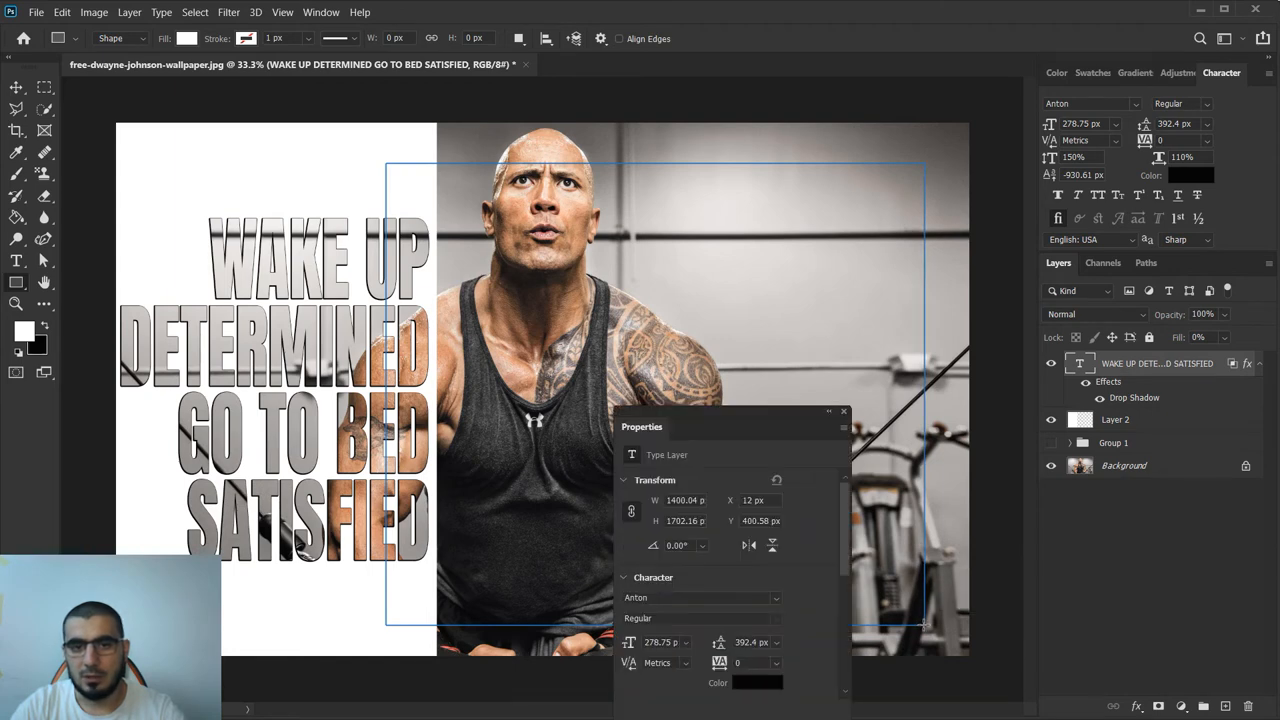
{"action": "left_click_drag", "start_coordinate": [388, 162], "coordinate": [924, 628]}
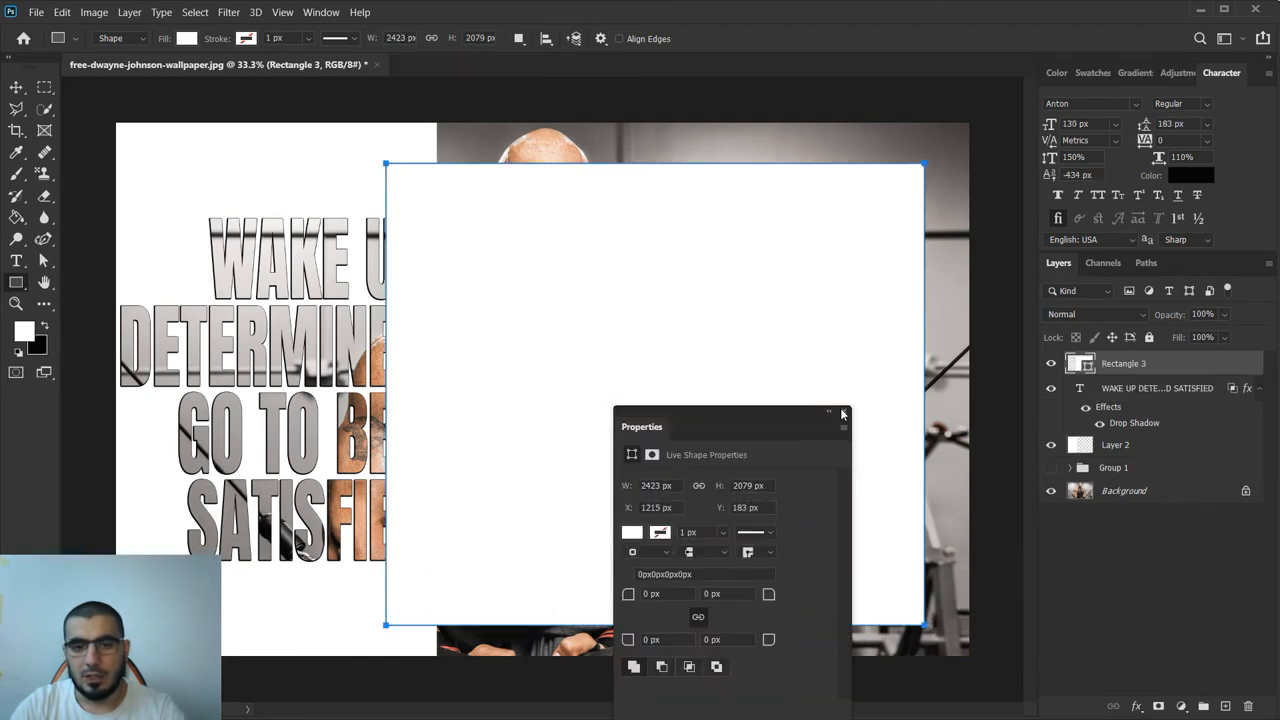
{"action": "left_click", "coordinate": [844, 412]}
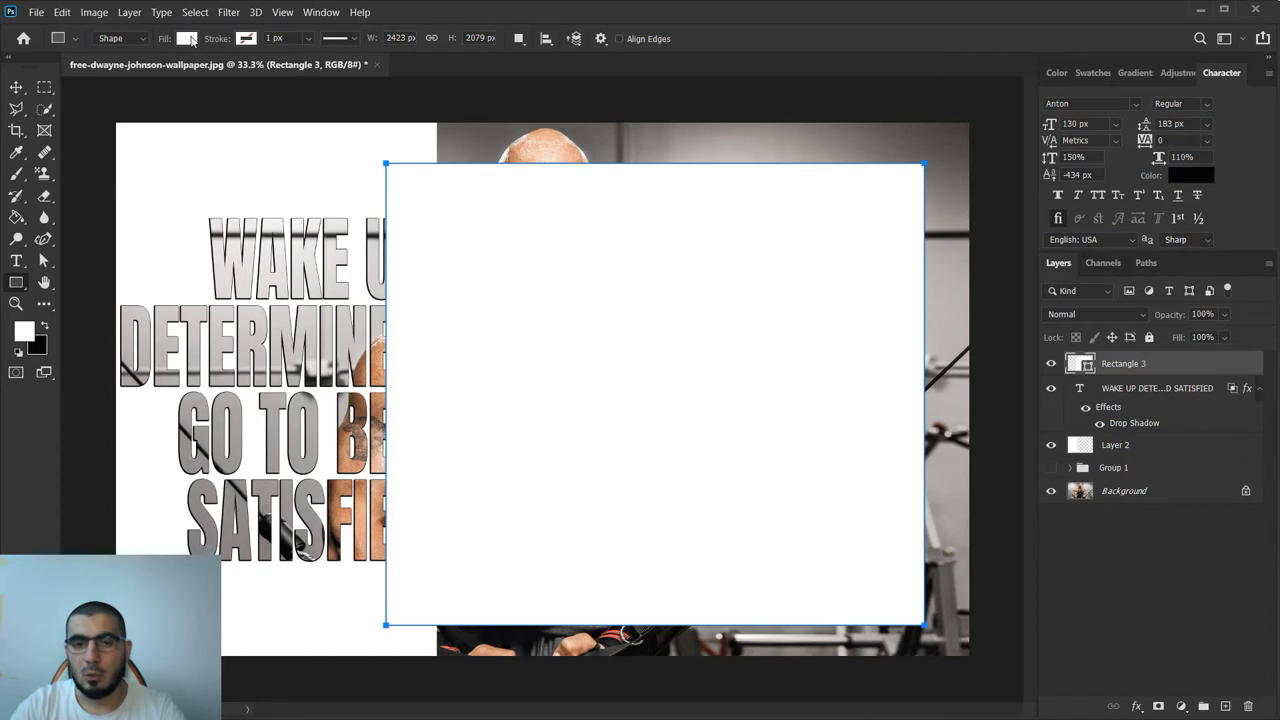
- Make the rectangle fill-less with a 20 px white stroke and move it below the white panel layer
{"action": "left_click", "coordinate": [190, 38]}
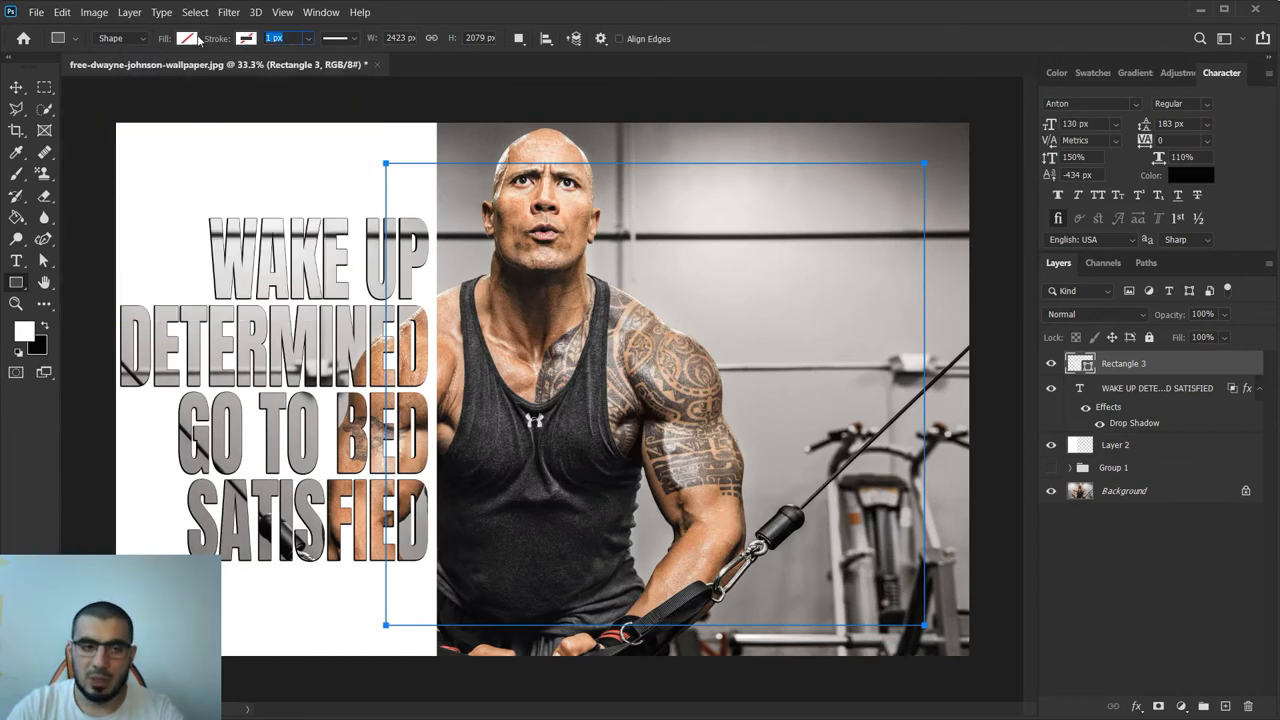
{"action": "type", "text": "20"}
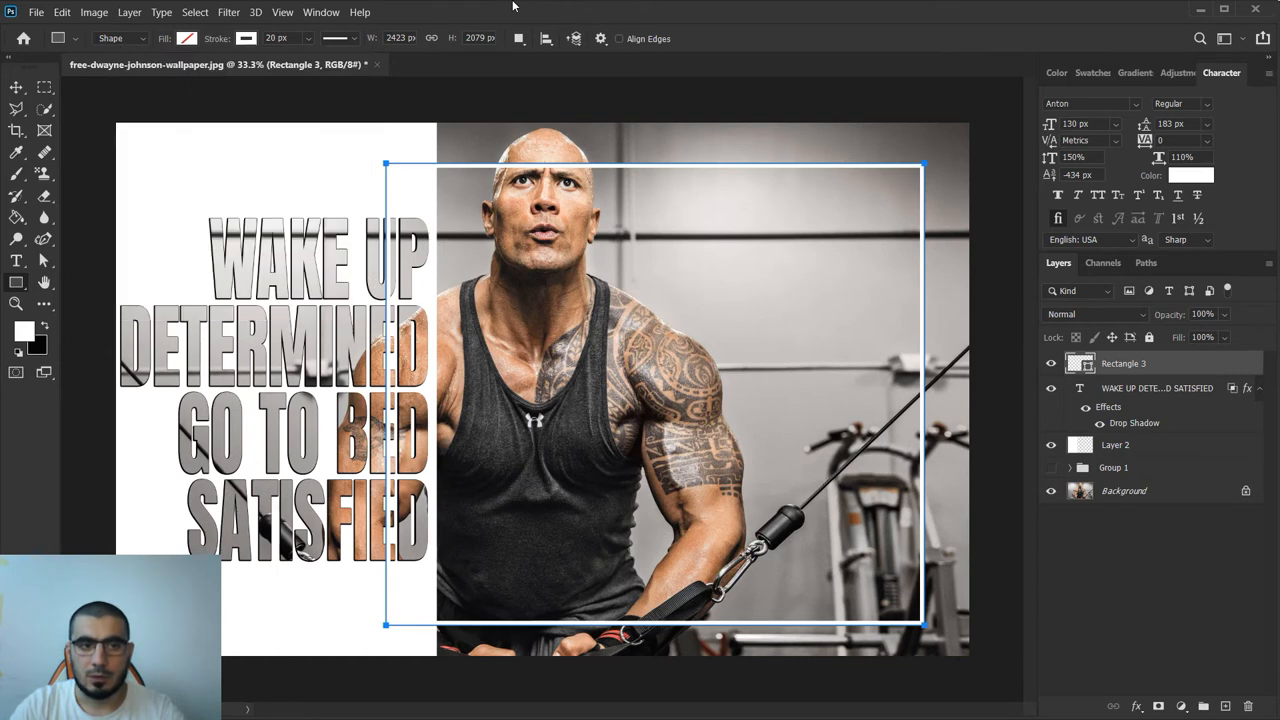
{"action": "left_click", "coordinate": [16, 88]}
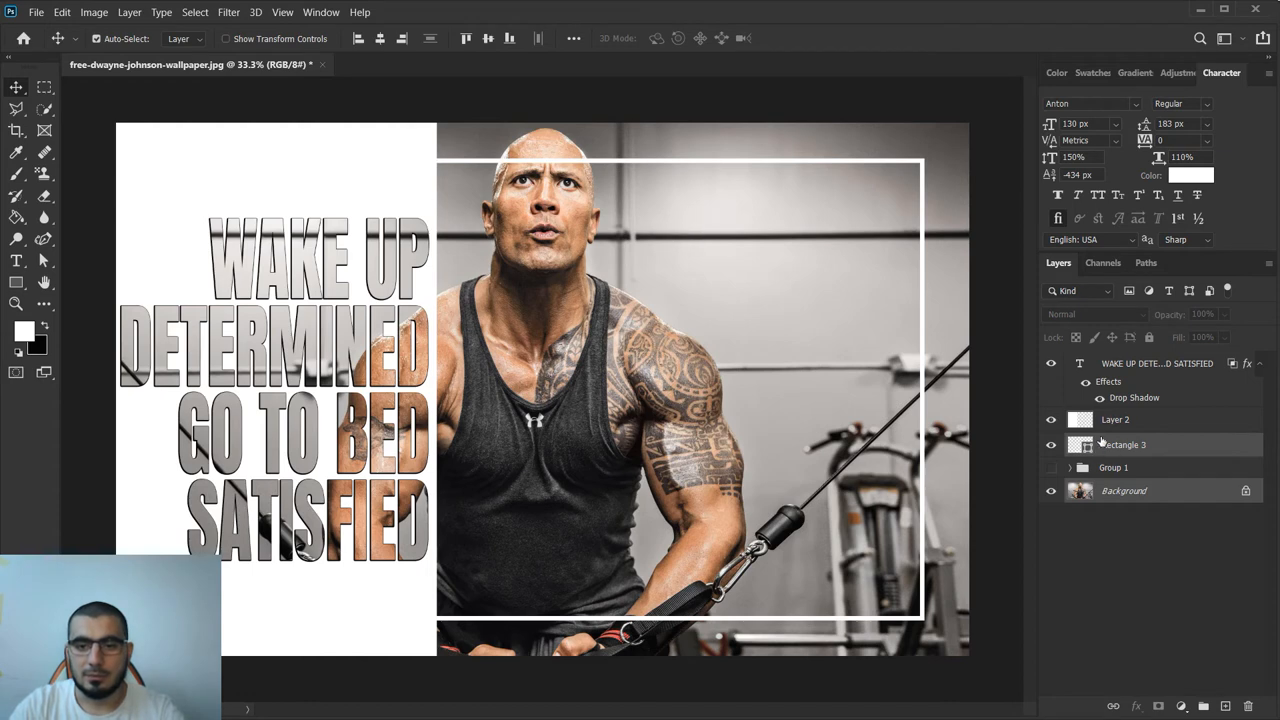
- Draw a black gradient on a new layer and set its blend mode to Multiply
{"action": "left_click", "coordinate": [1124, 444]}
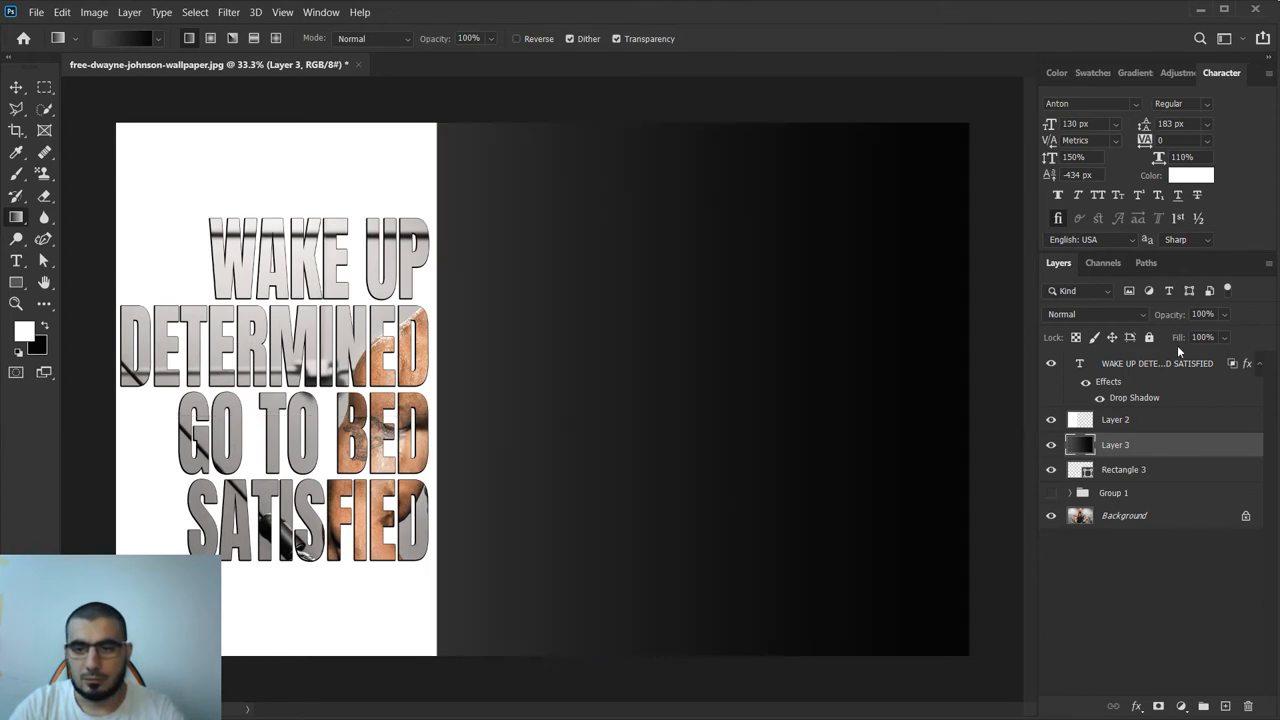
{"action": "left_click", "coordinate": [1096, 314]}
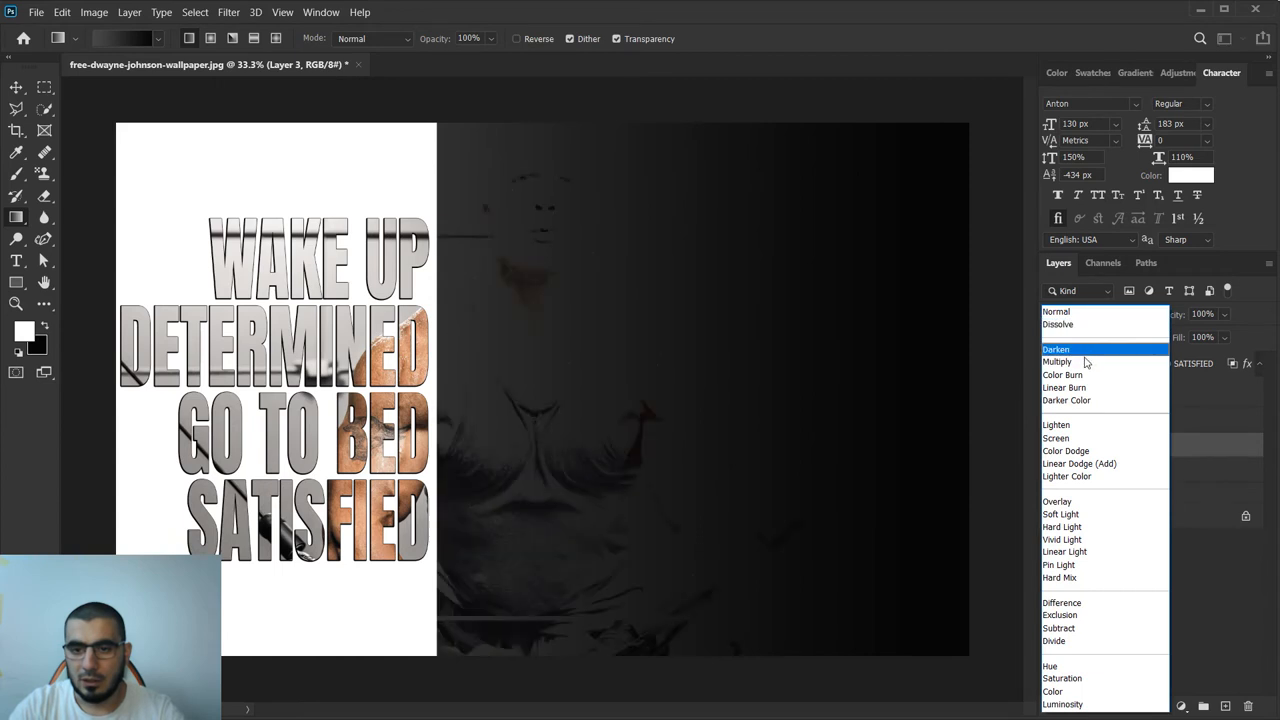
{"action": "left_click", "coordinate": [1056, 360]}
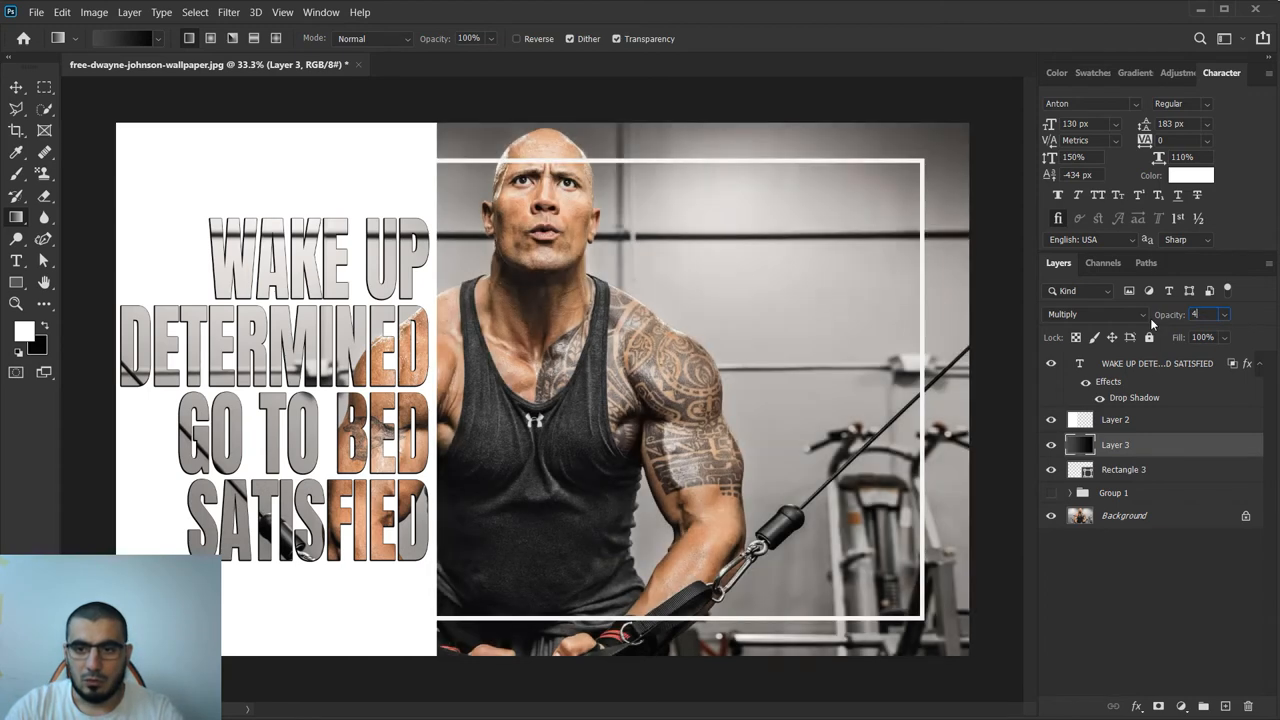
- Set the gradient layer's opacity to 40%, then lower it to 25%
{"action": "type", "text": "40%"}
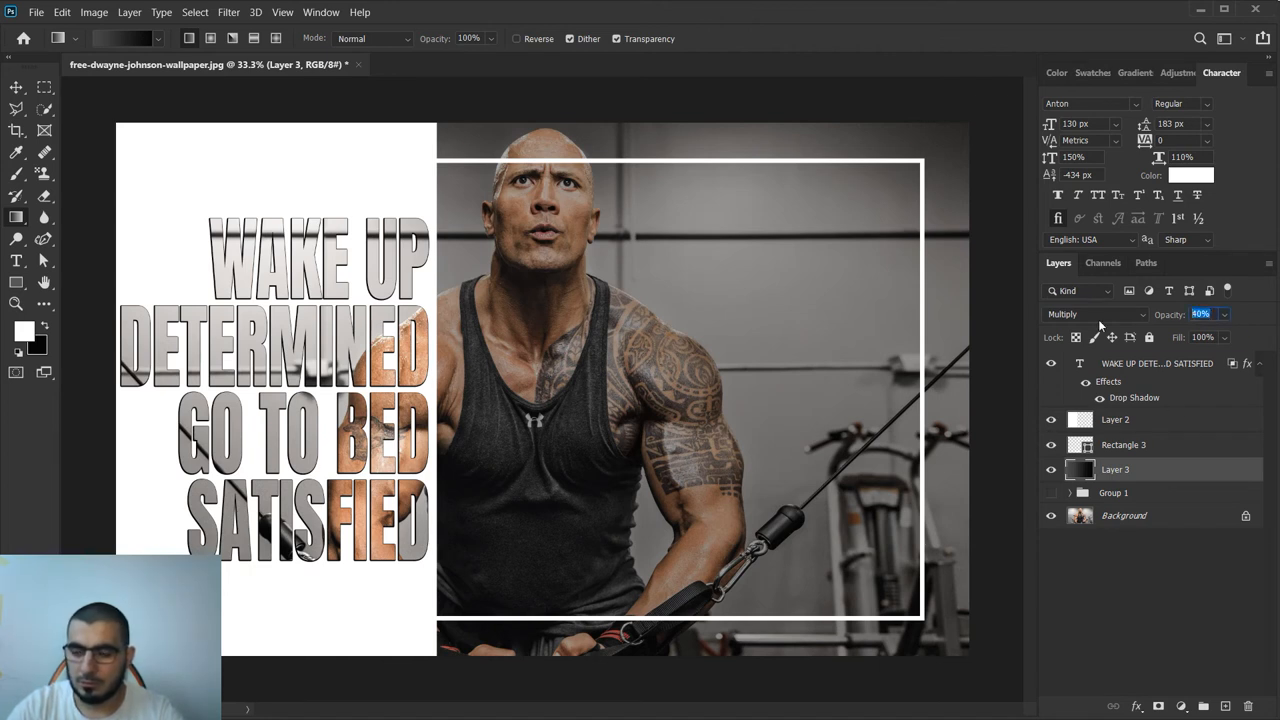
{"action": "mouse_move", "coordinate": [1096, 312]}
{"action": "type", "text": "25"}
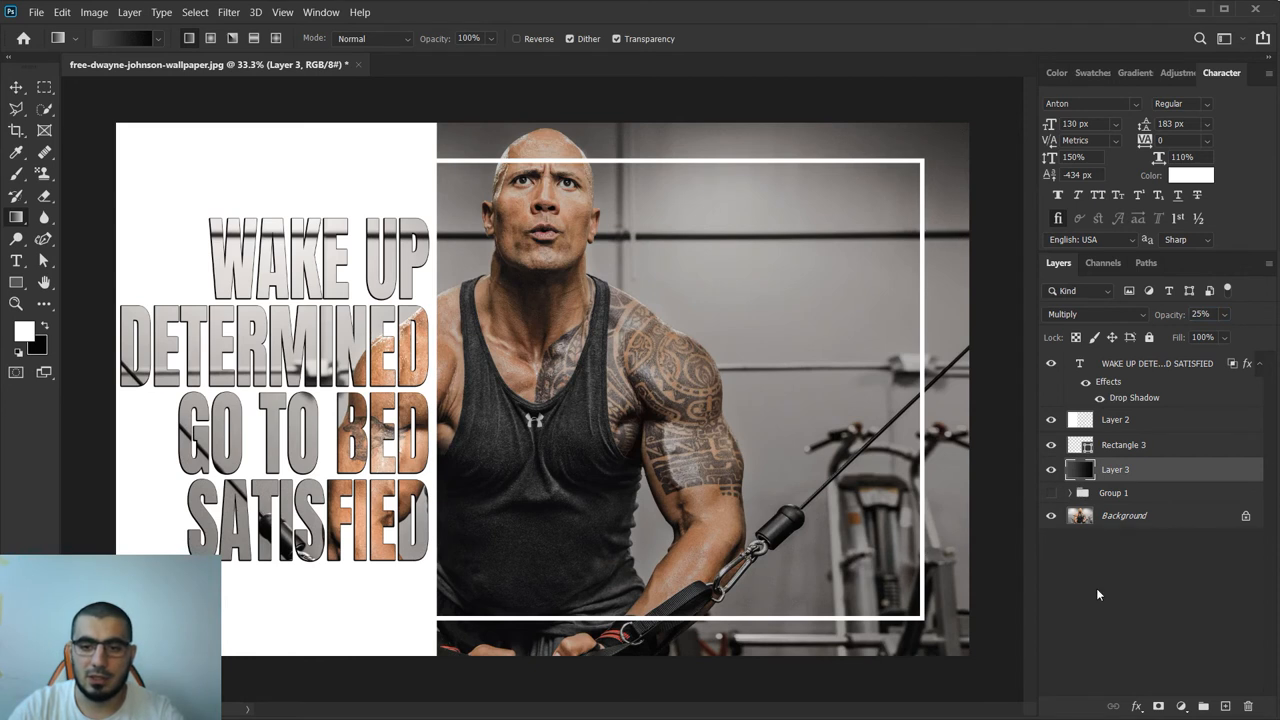
{"action": "mouse_move", "coordinate": [886, 124]}
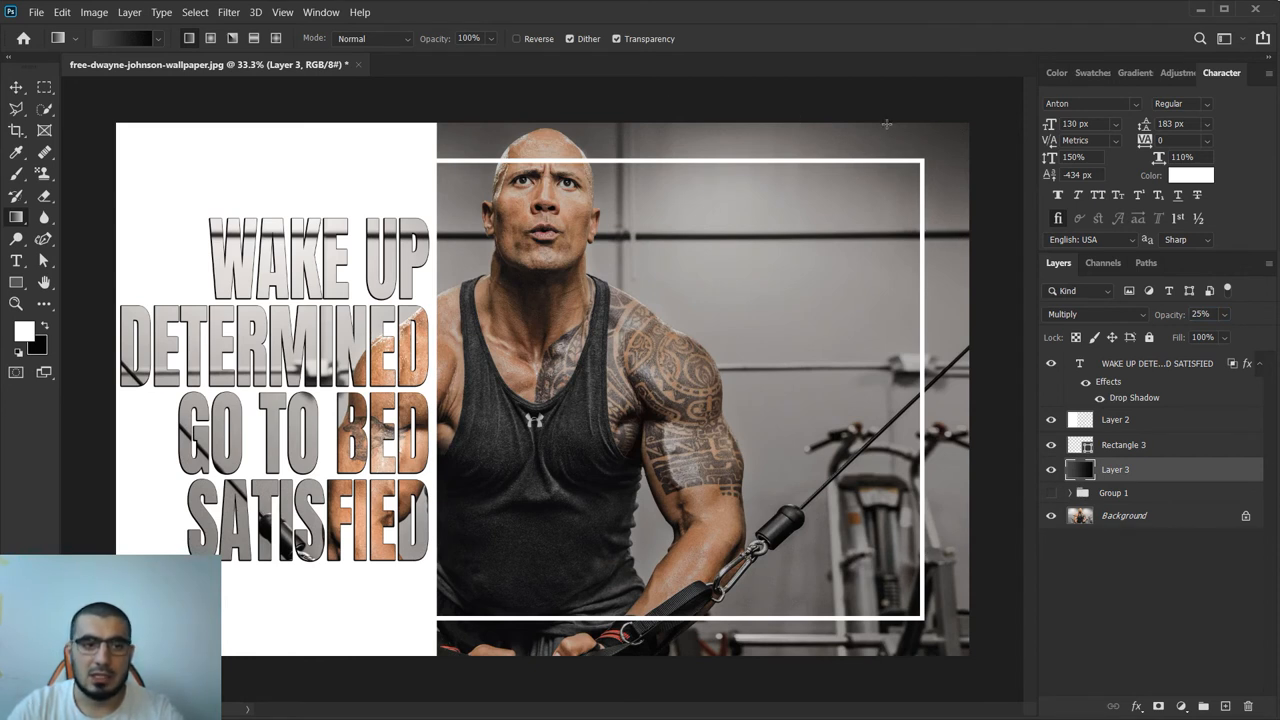
{"action": "mouse_move", "coordinate": [872, 140]}
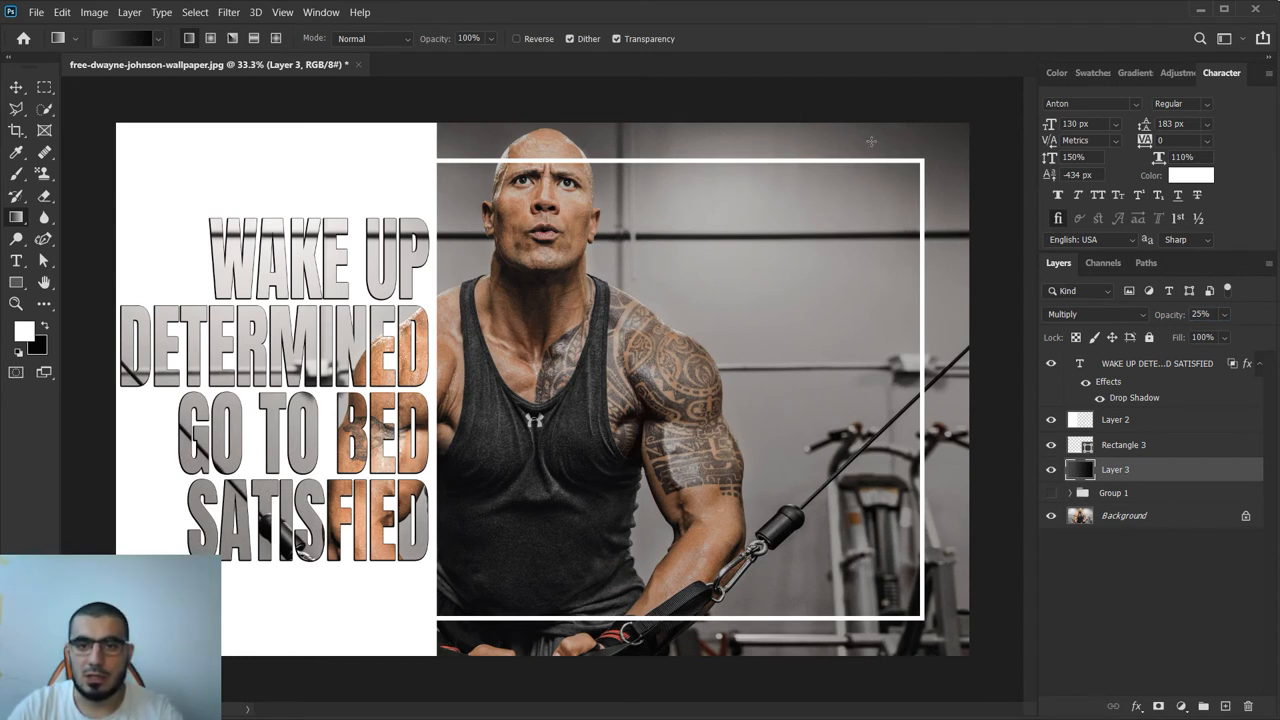
{"action": "mouse_move", "coordinate": [860, 200]}
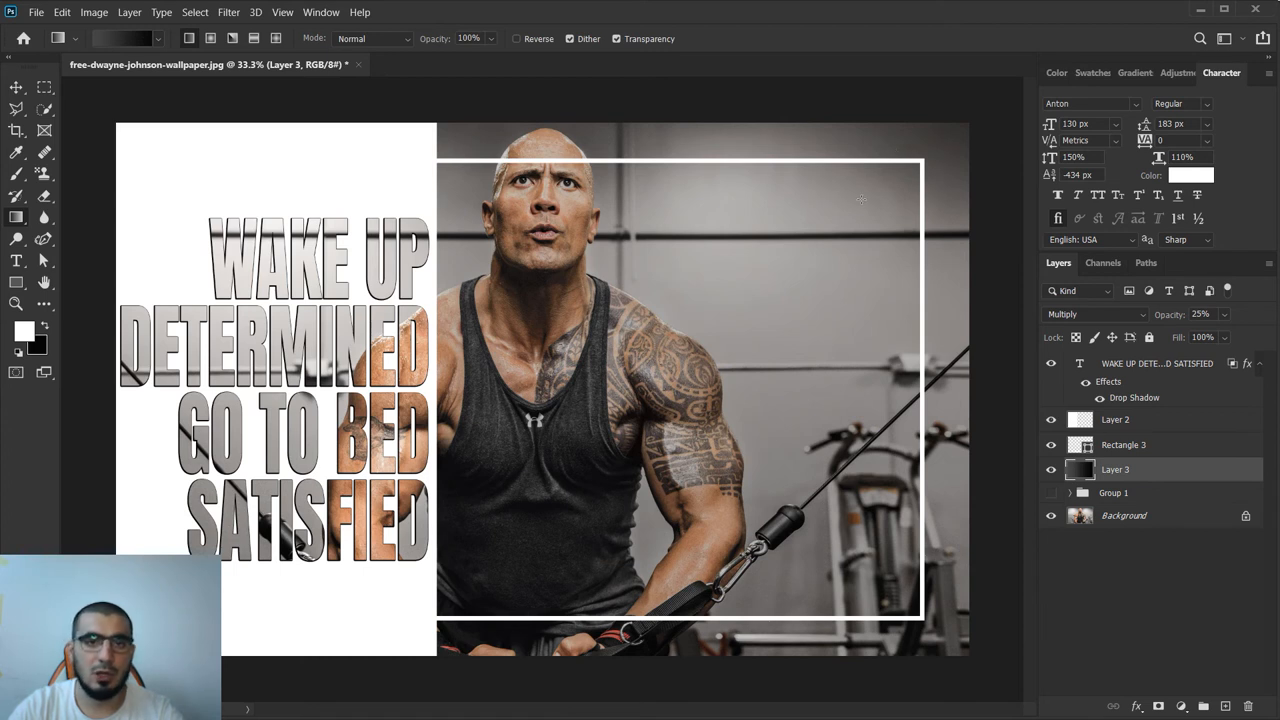
{"action": "mouse_move", "coordinate": [730, 256]}
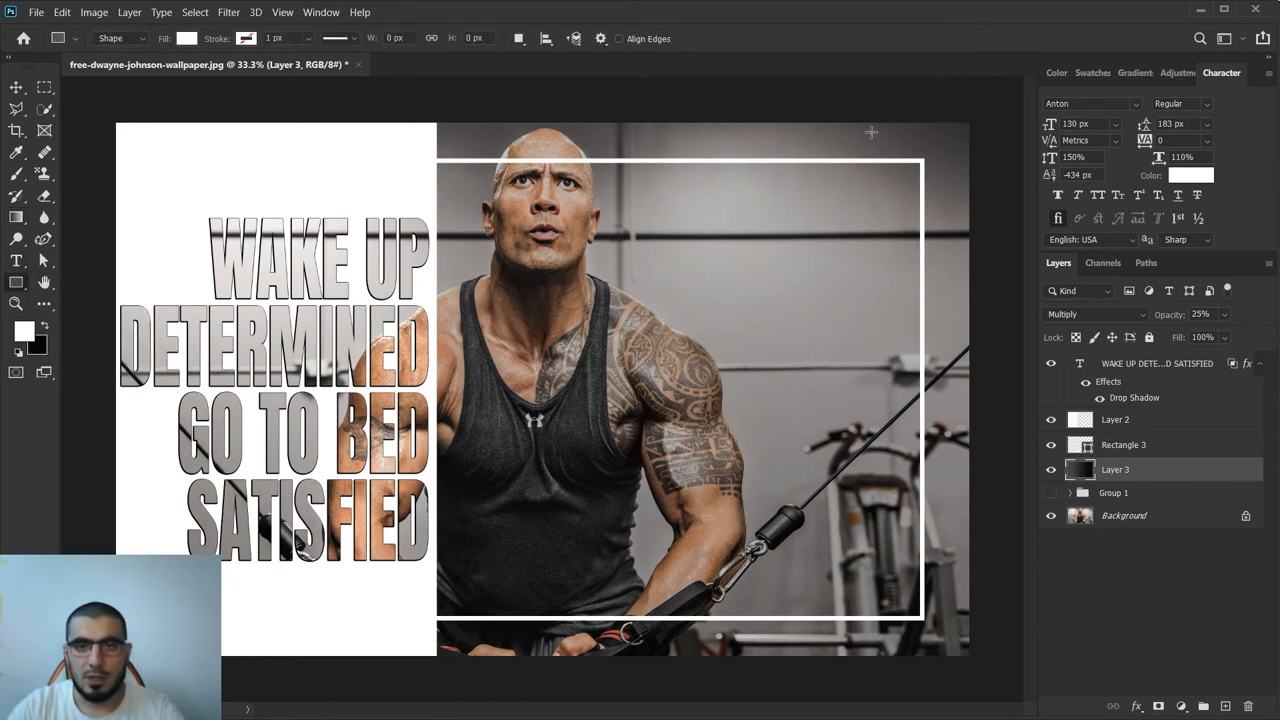
- Draw a white square at the top-right corner and Alt-drag a copy to the bottom-right
{"action": "left_click_drag", "start_coordinate": [870, 130], "coordinate": [956, 218]}
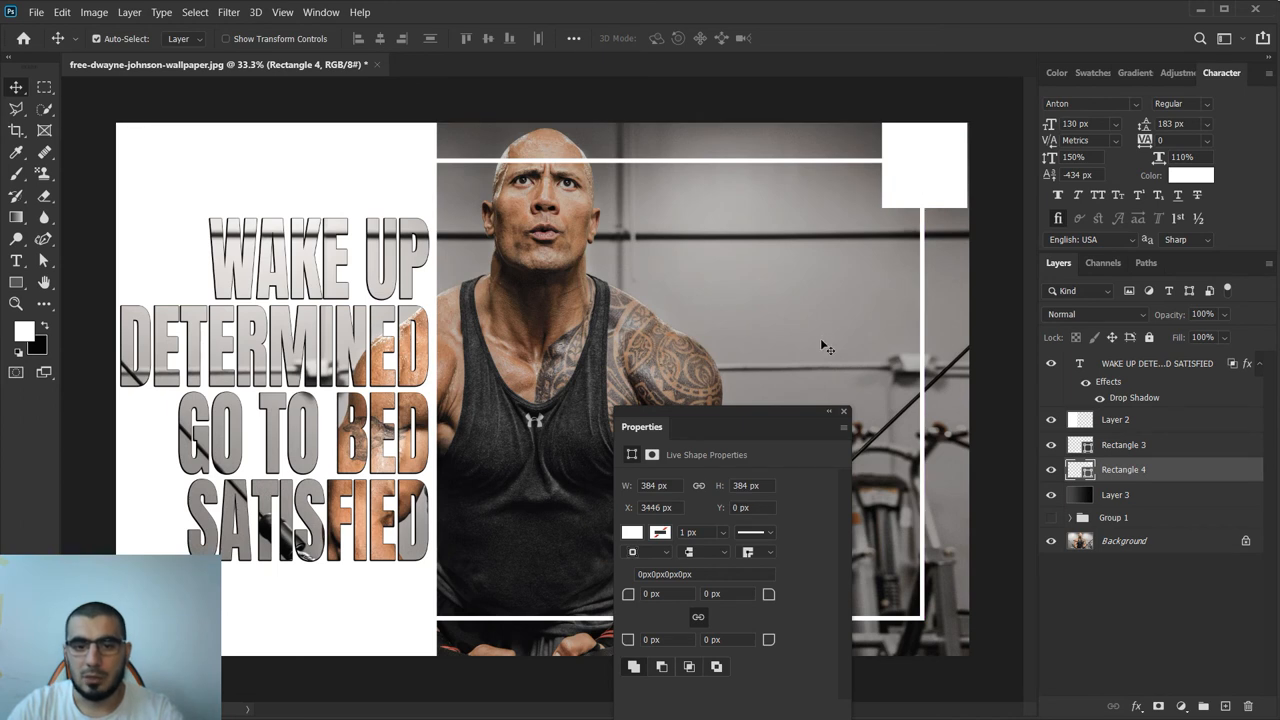
{"action": "left_click", "coordinate": [844, 412]}
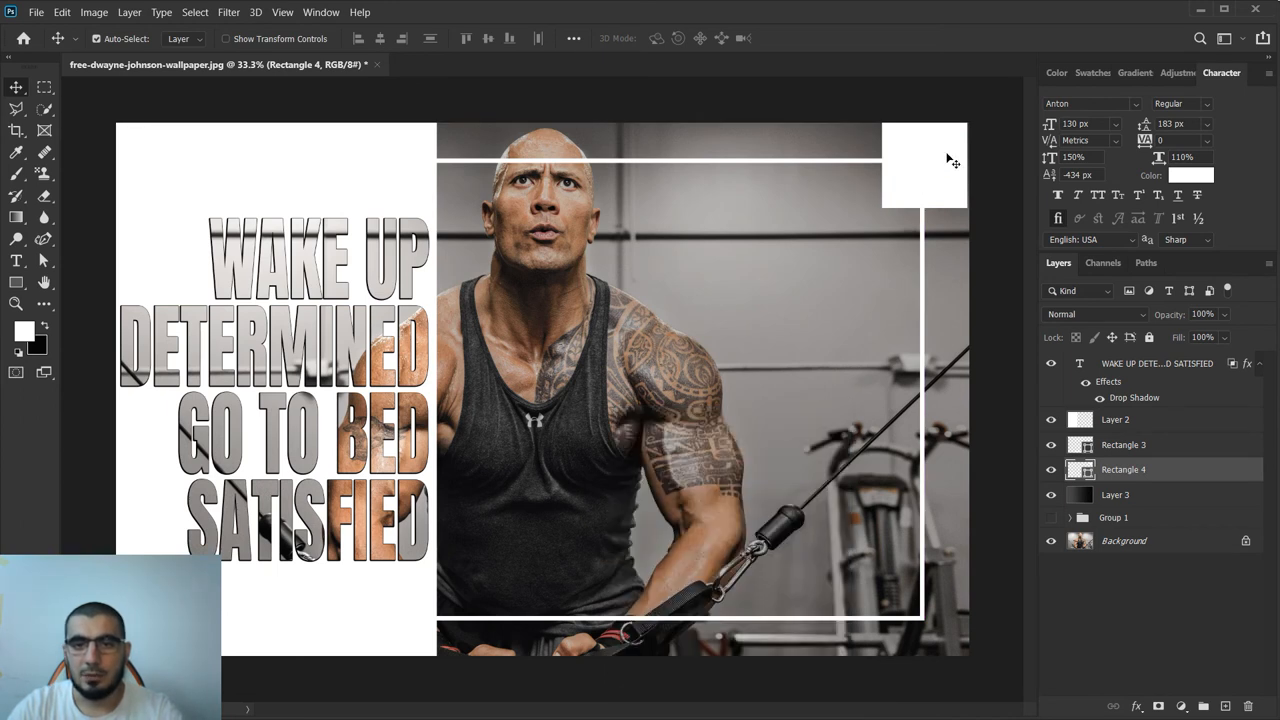
{"action": "mouse_move", "coordinate": [948, 156]}
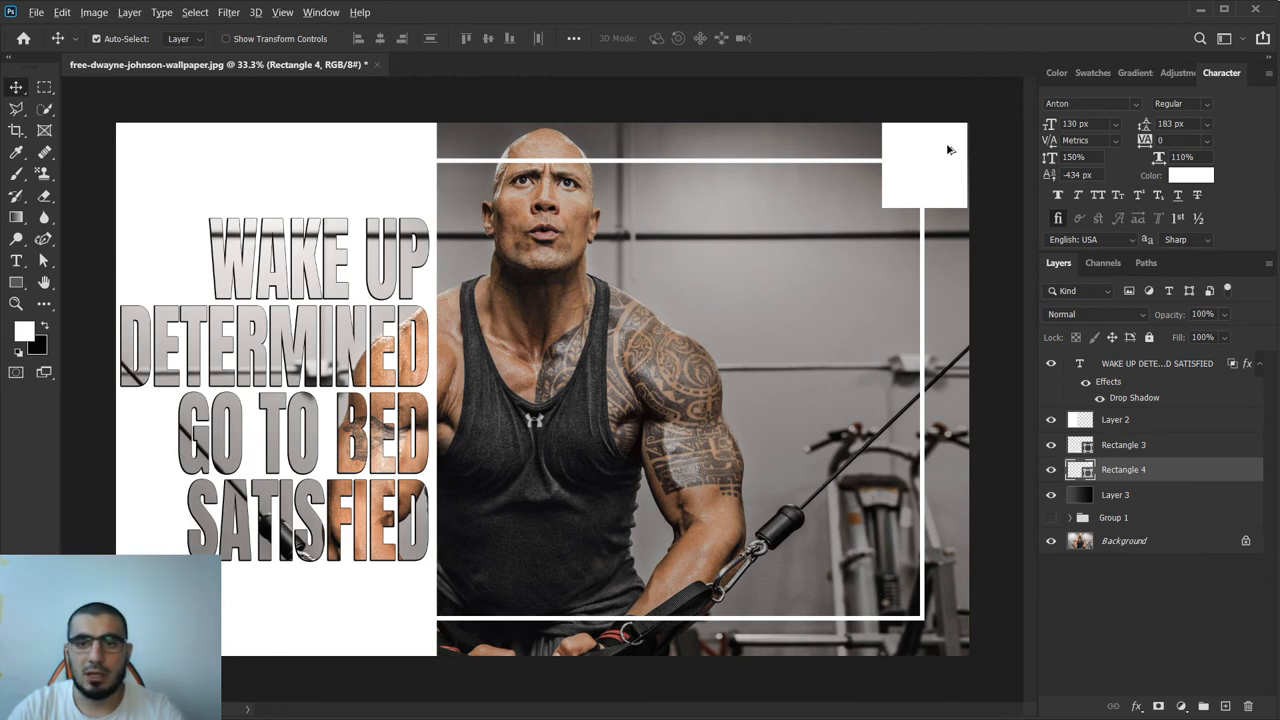
{"action": "mouse_move", "coordinate": [952, 152]}
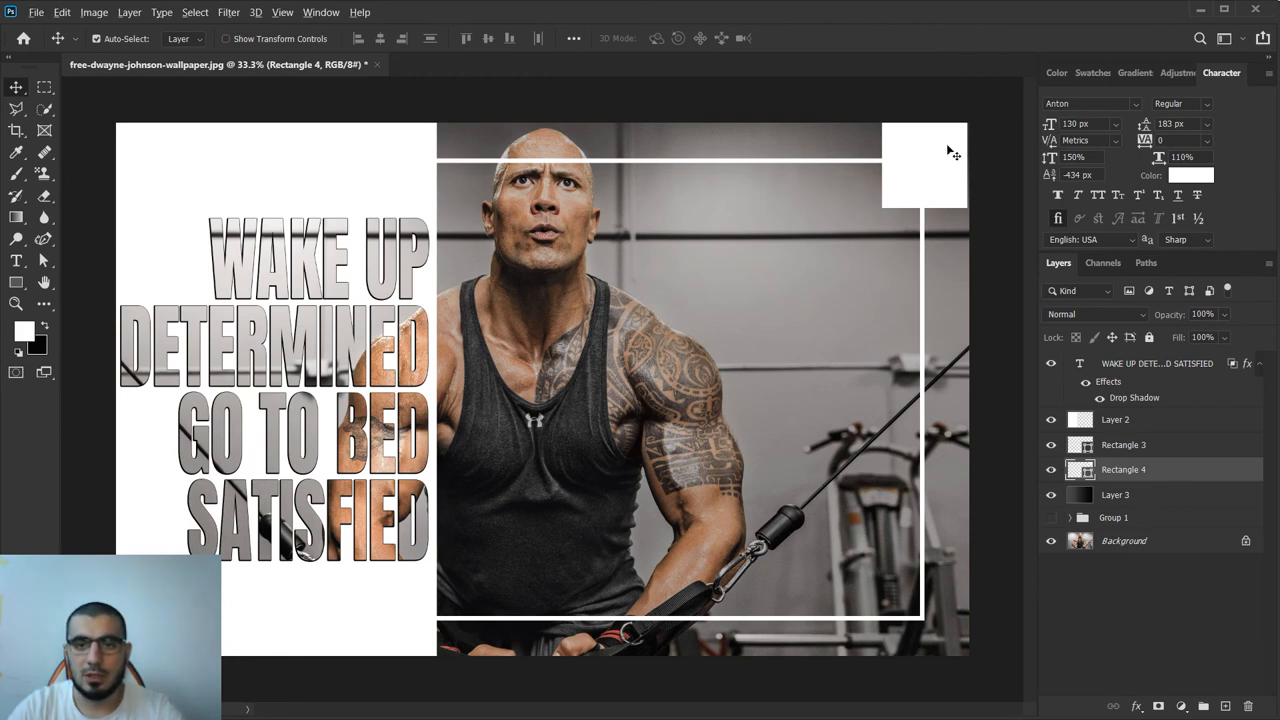
{"action": "left_click_drag", "start_coordinate": [924, 164], "coordinate": [910, 590]}
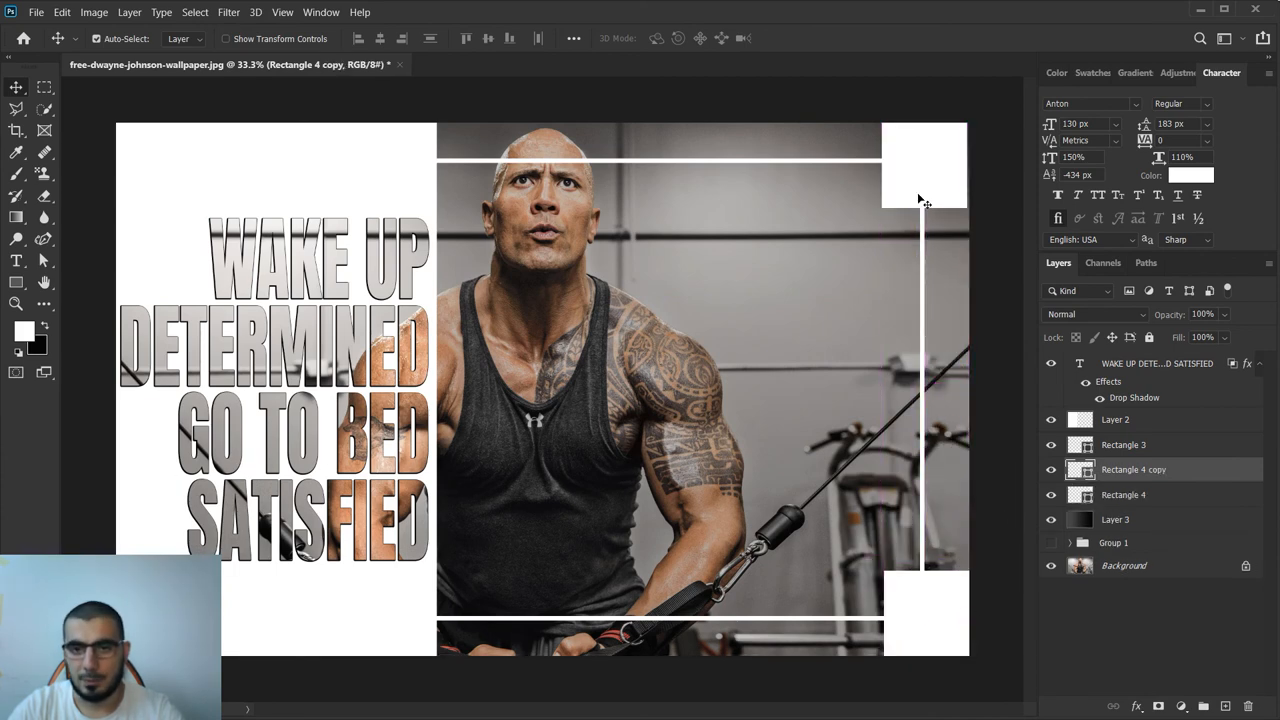
{"action": "left_click", "coordinate": [1124, 494]}
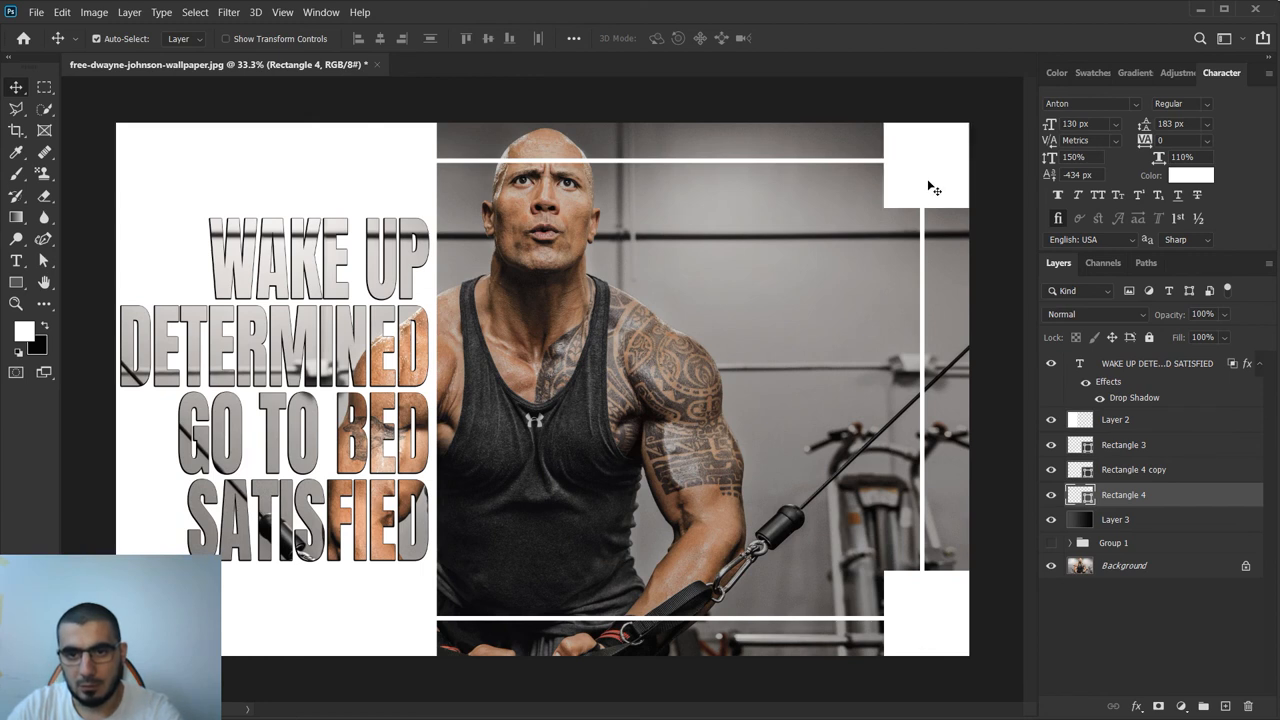